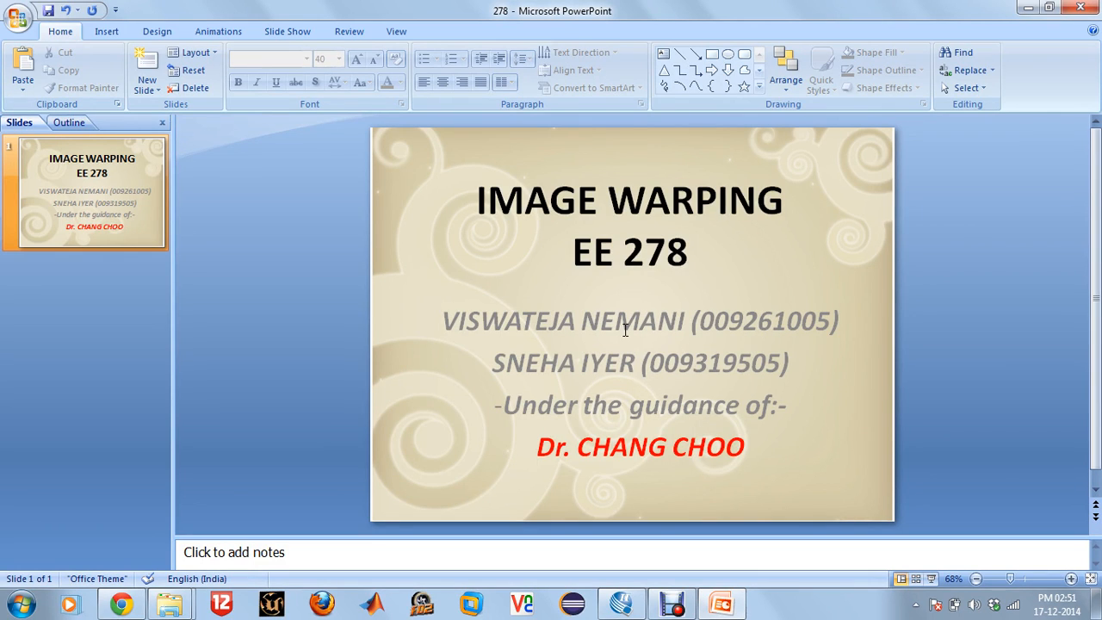
pyautogui.moveTo(857, 138)
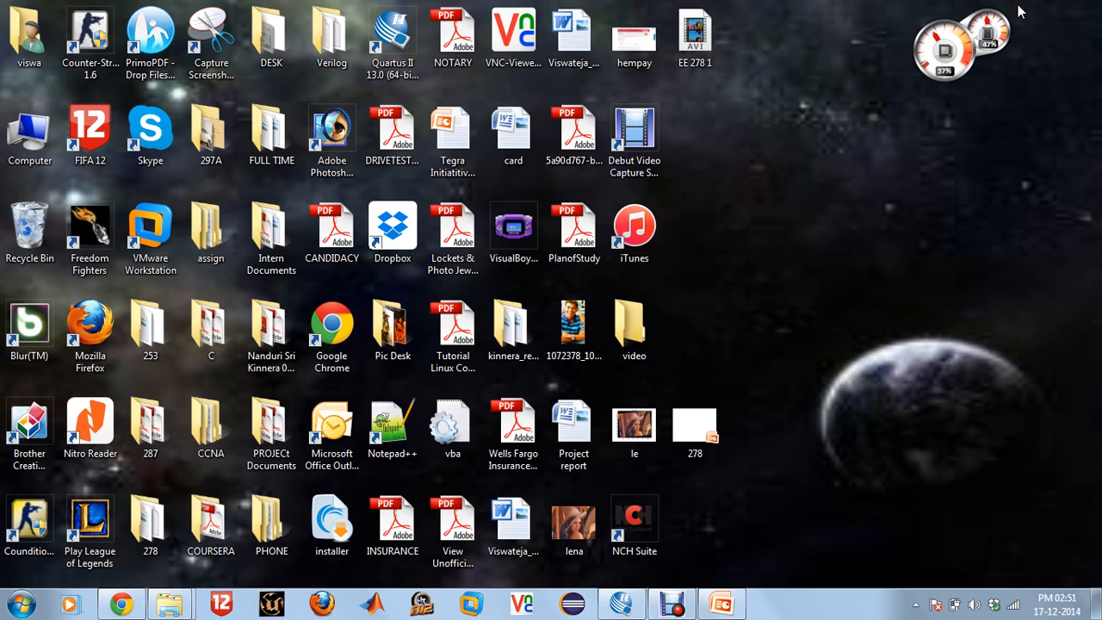
pyautogui.moveTo(891, 400)
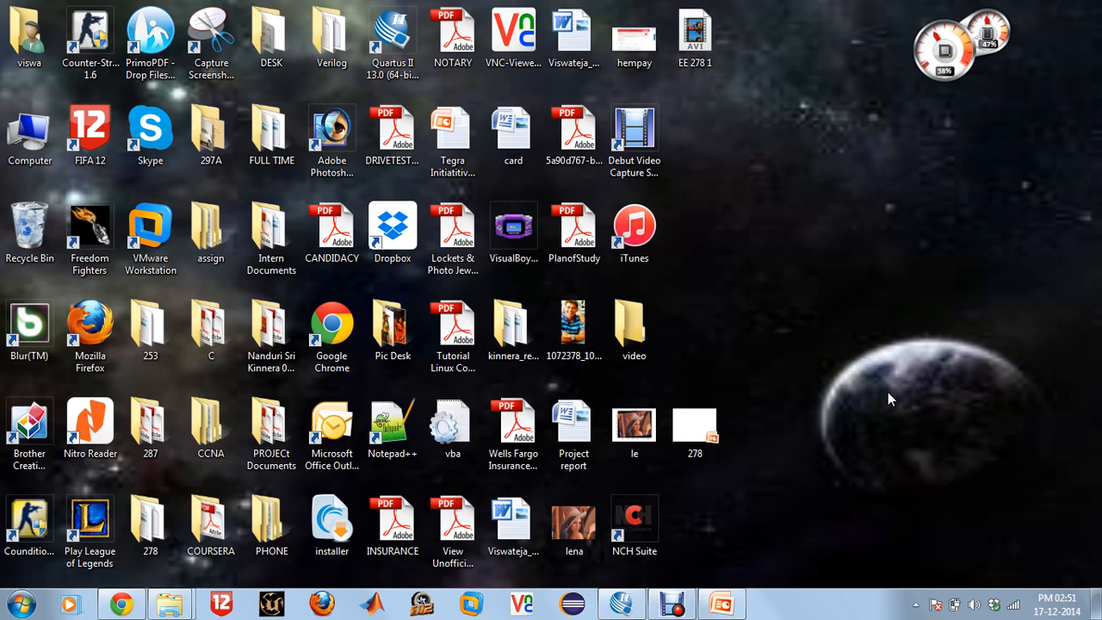
pyautogui.moveTo(716, 550)
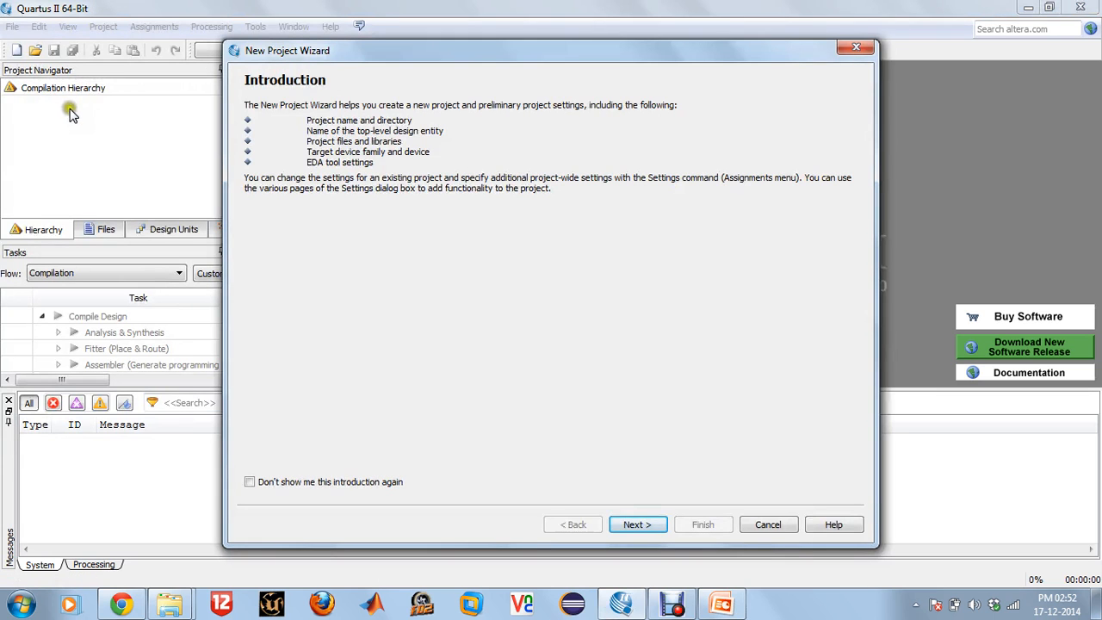
# Step: Set the project's working directory to the final-proj/IW folder
pyautogui.click(637, 523)
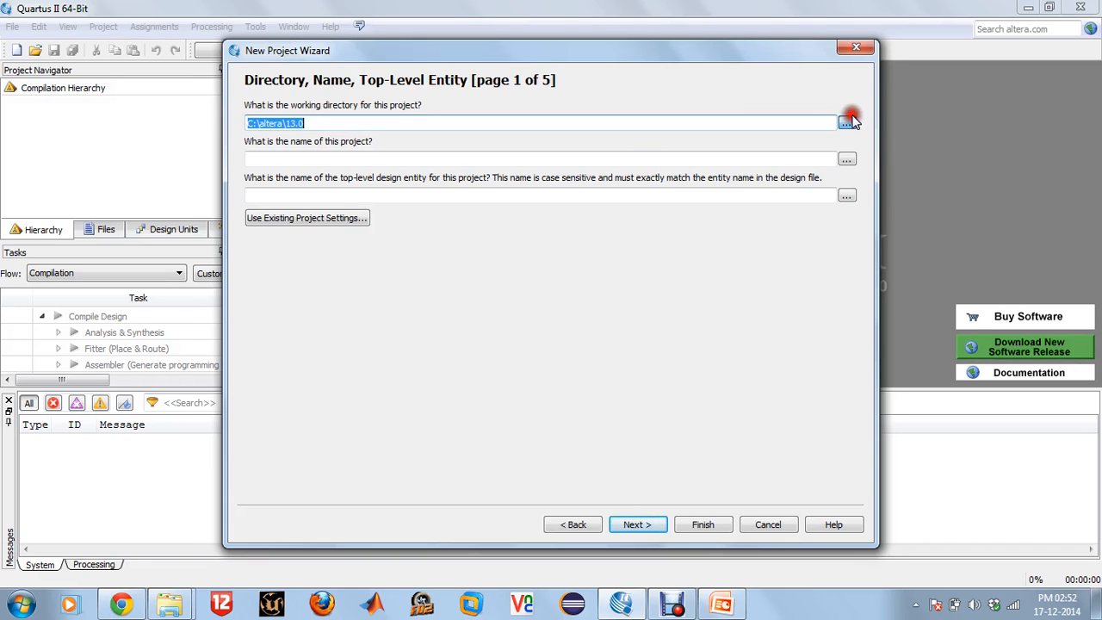
pyautogui.click(847, 122)
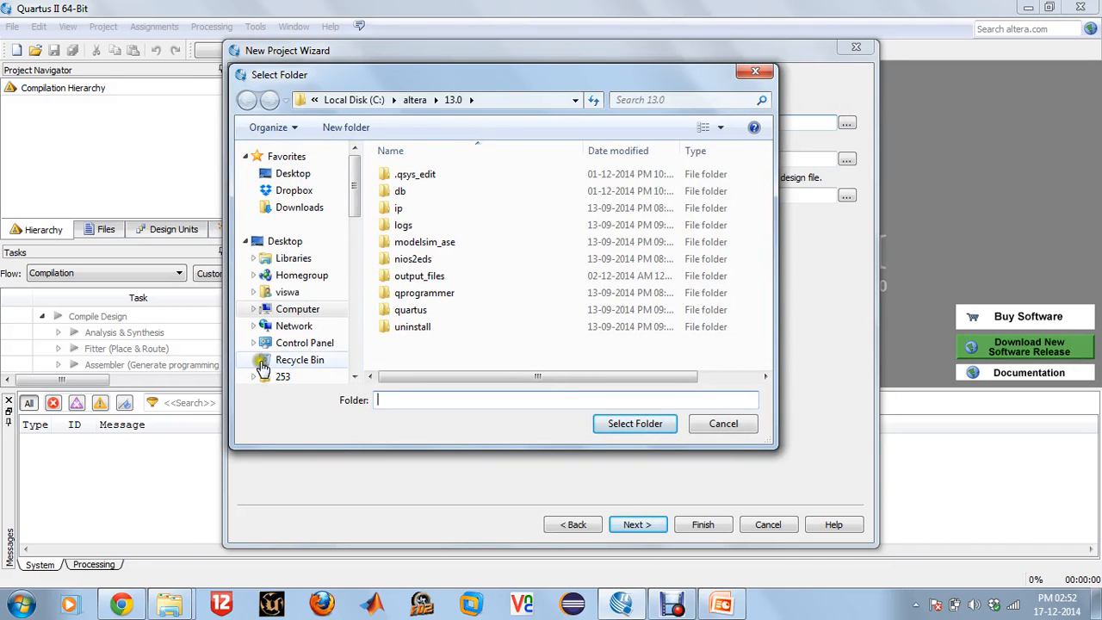
pyautogui.scroll(-3)
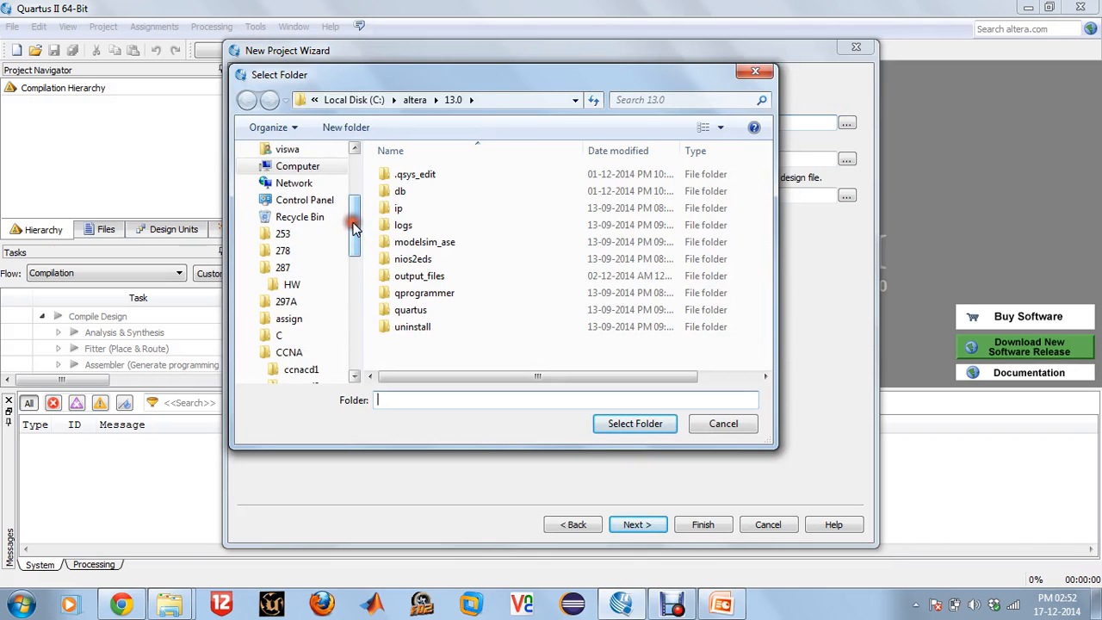
pyautogui.click(253, 234)
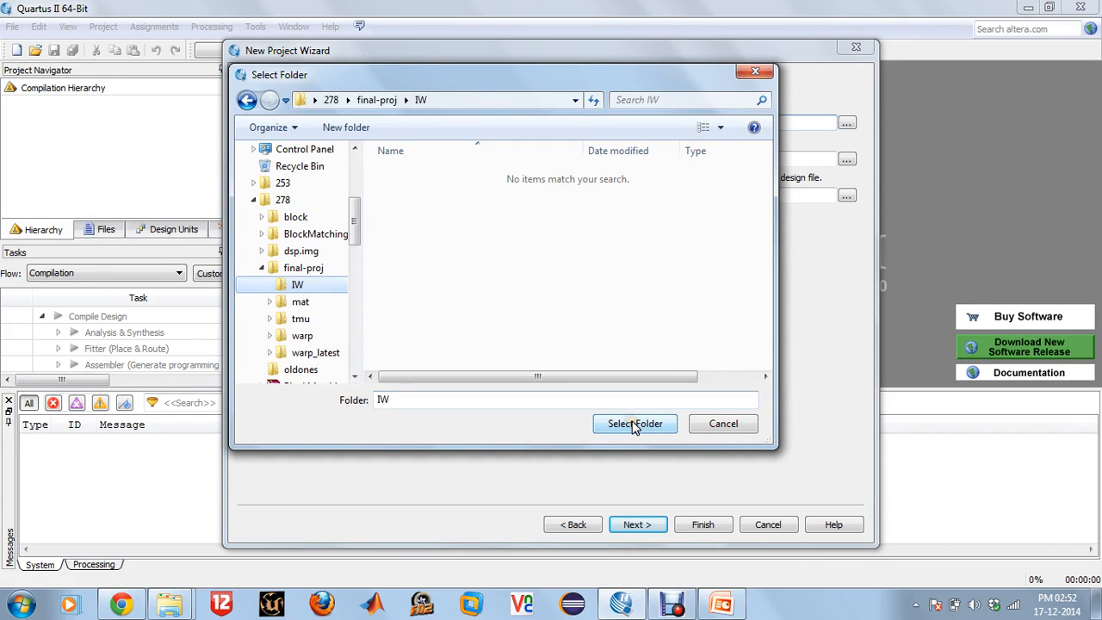
pyautogui.click(635, 423)
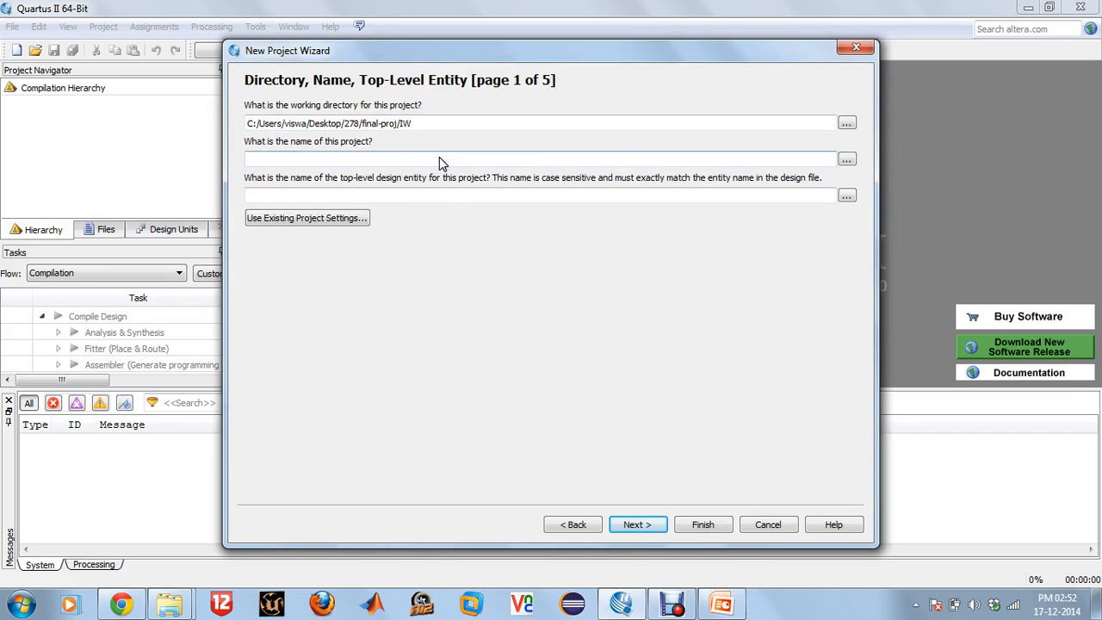
# Step: Name the project tmu with top-level entity tmu and continue to the file-adding page
pyautogui.write('t')
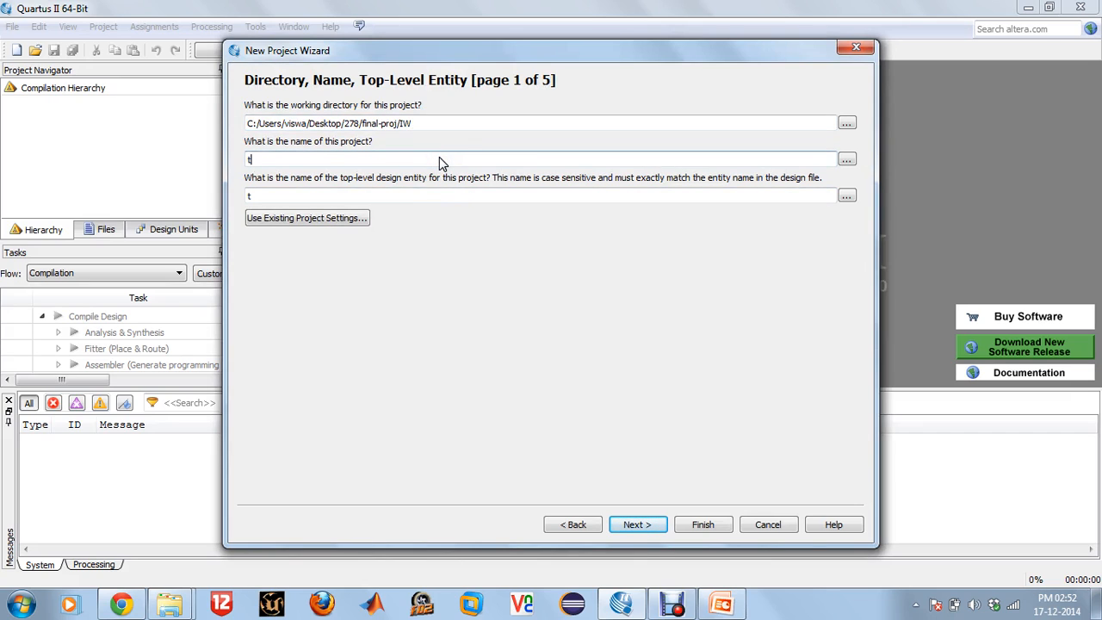
pyautogui.write('m')
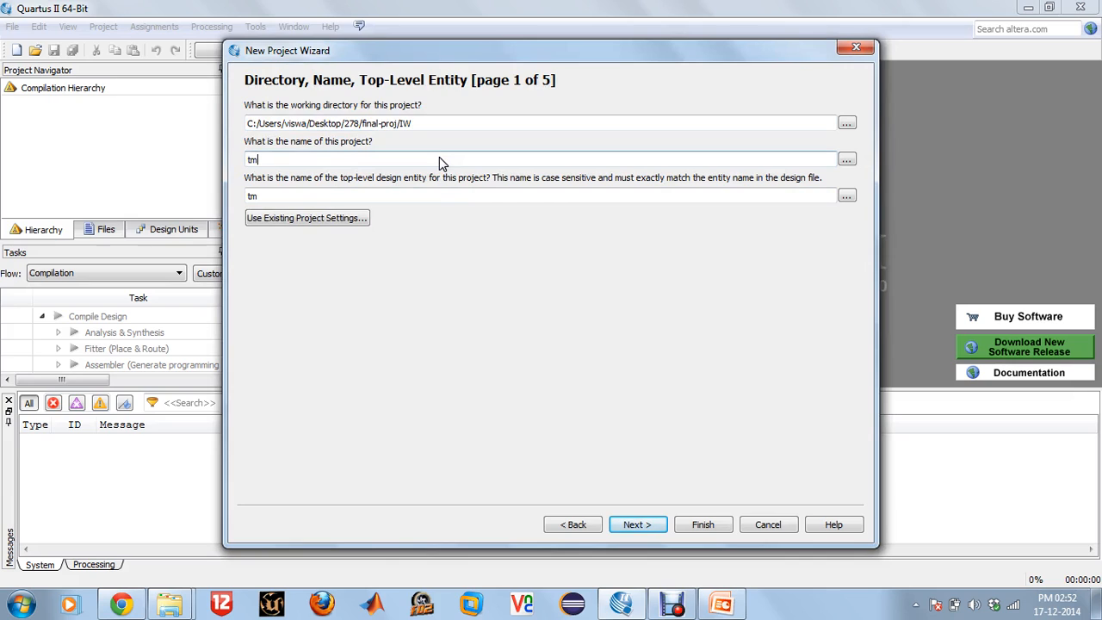
pyautogui.write('u')
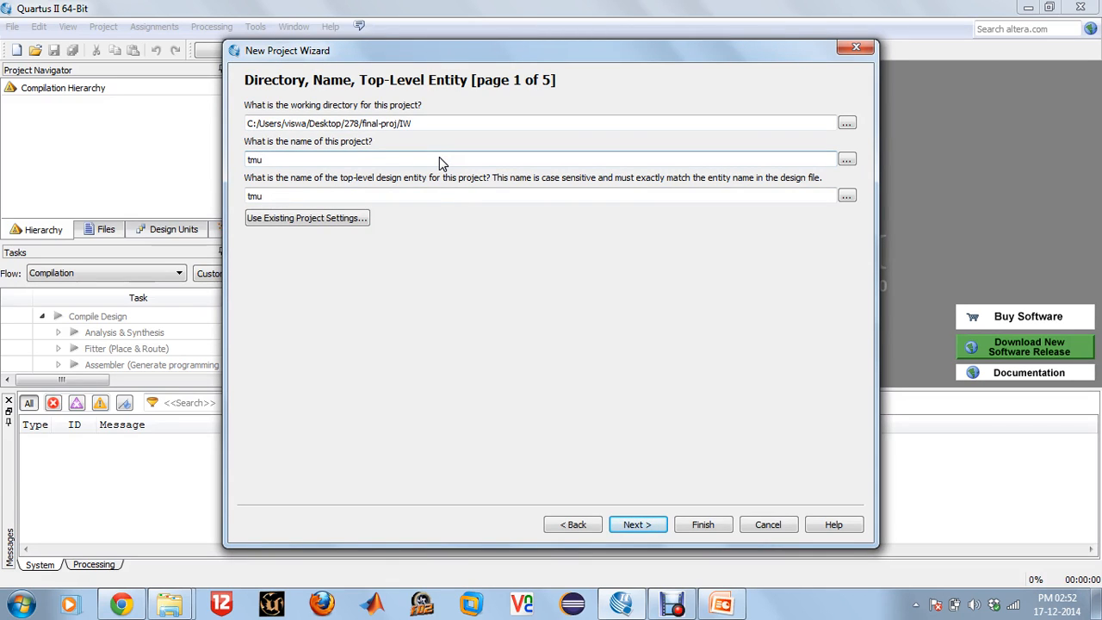
pyautogui.click(636, 524)
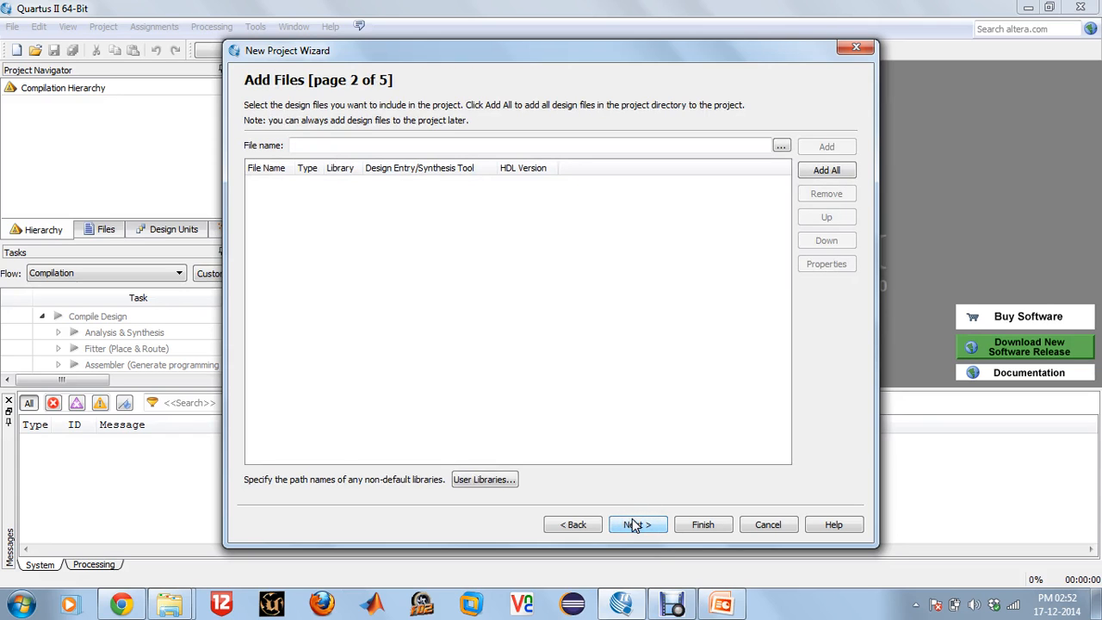
# Step: Skip adding files and target the Cyclone II device family
pyautogui.click(637, 523)
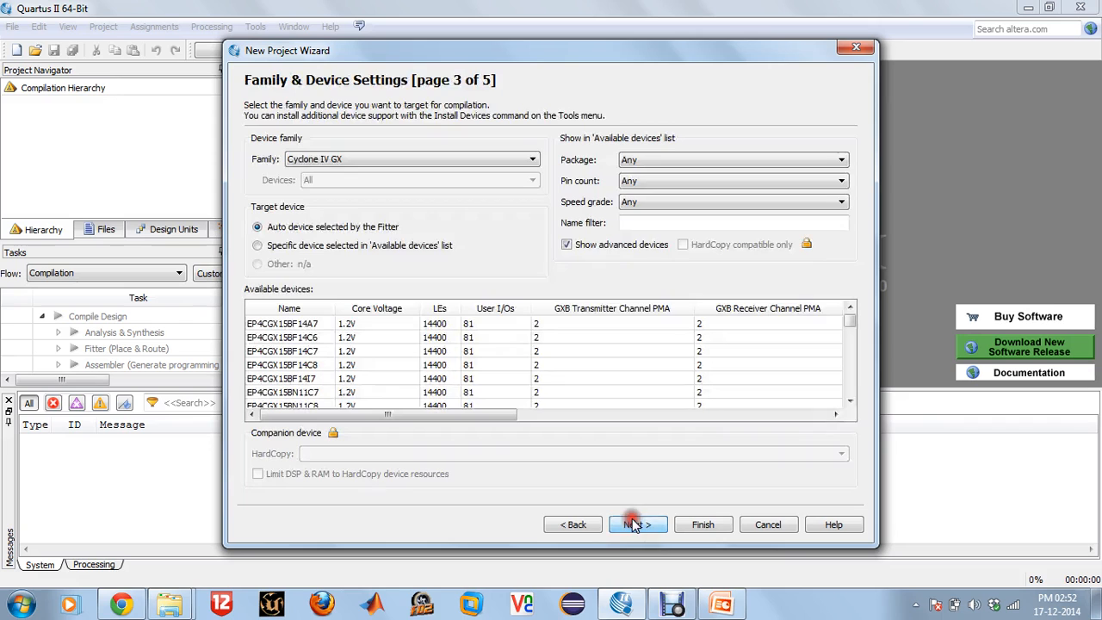
pyautogui.click(530, 159)
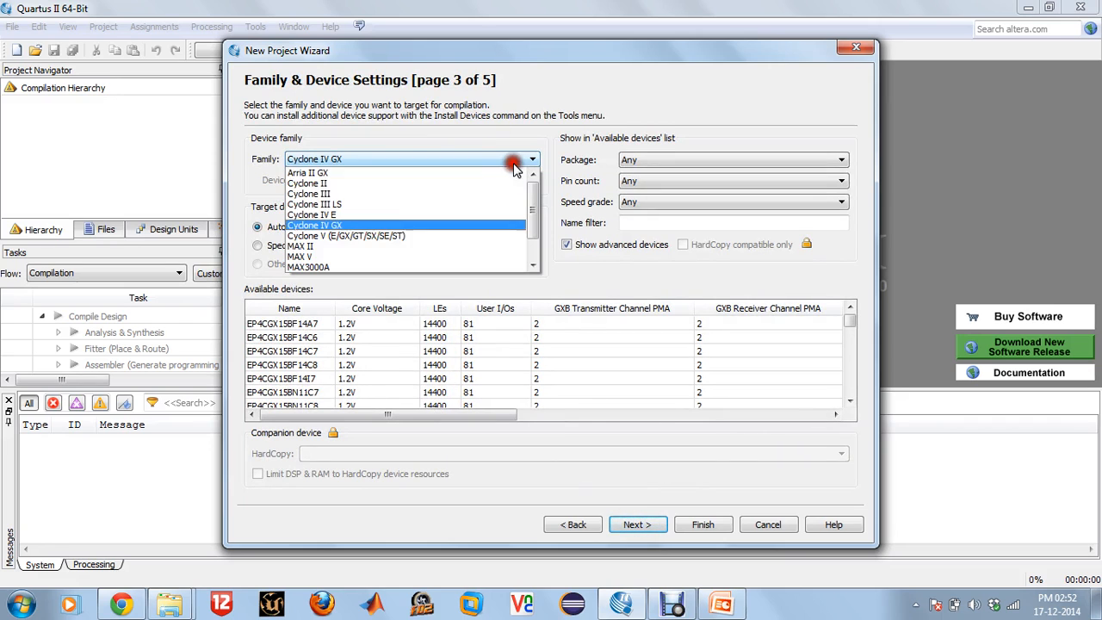
pyautogui.click(307, 183)
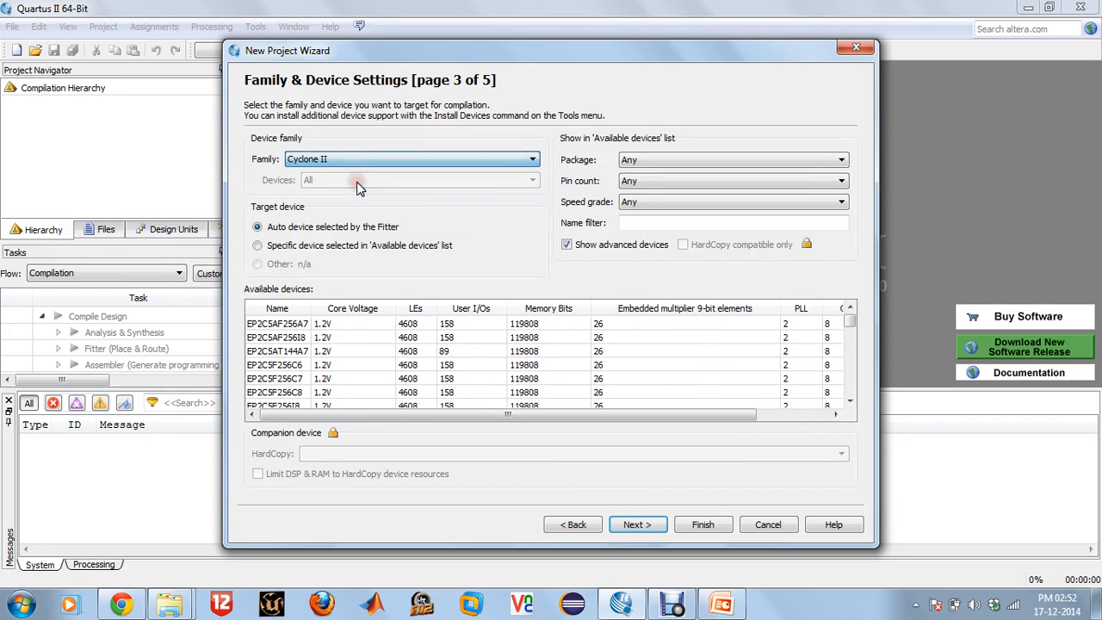
pyautogui.moveTo(508, 261)
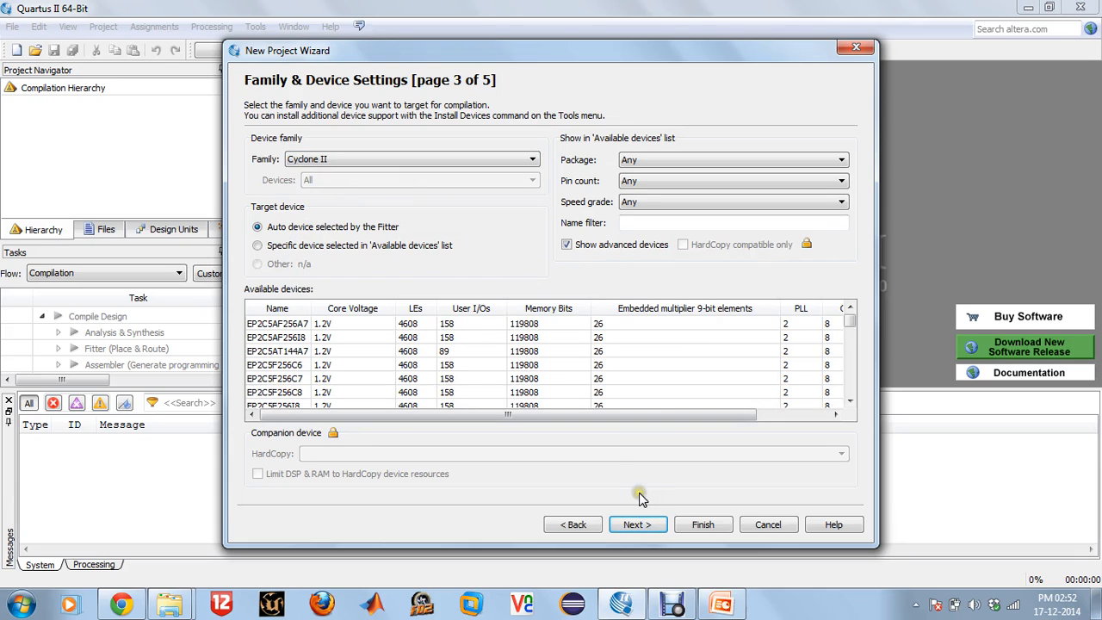
pyautogui.click(637, 523)
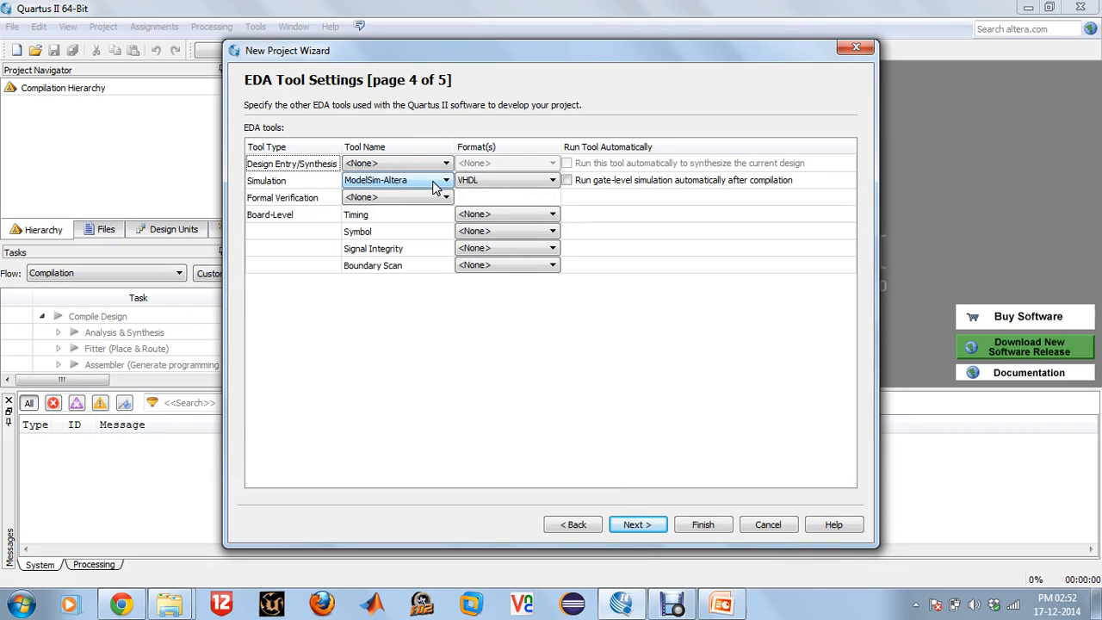
# Step: Choose Verilog HDL as the simulation format and finish creating the project
pyautogui.click(551, 181)
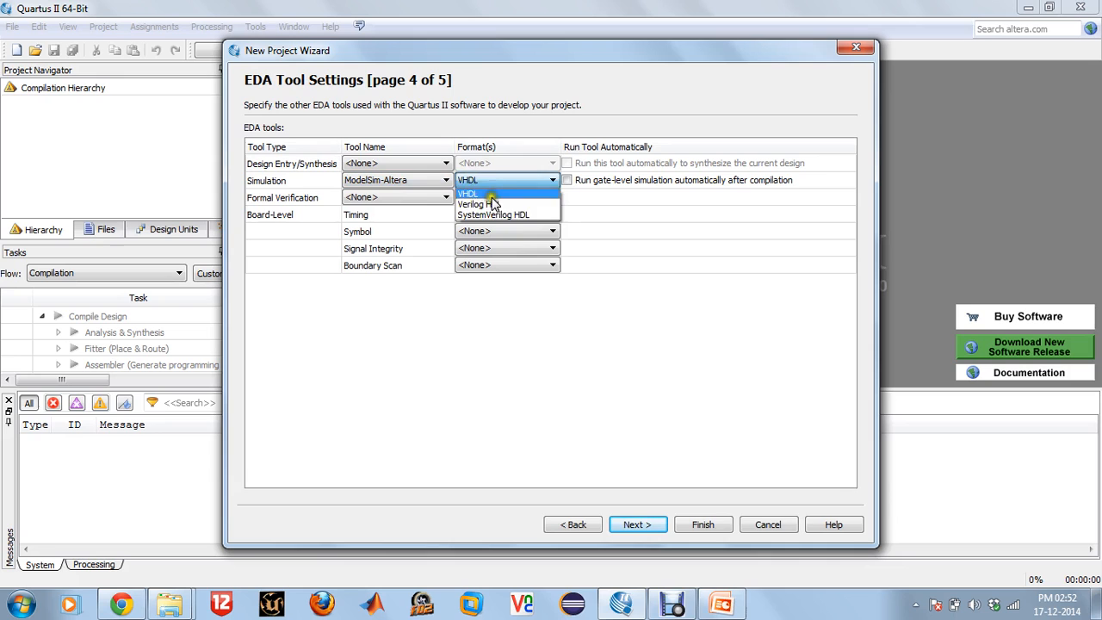
pyautogui.click(471, 203)
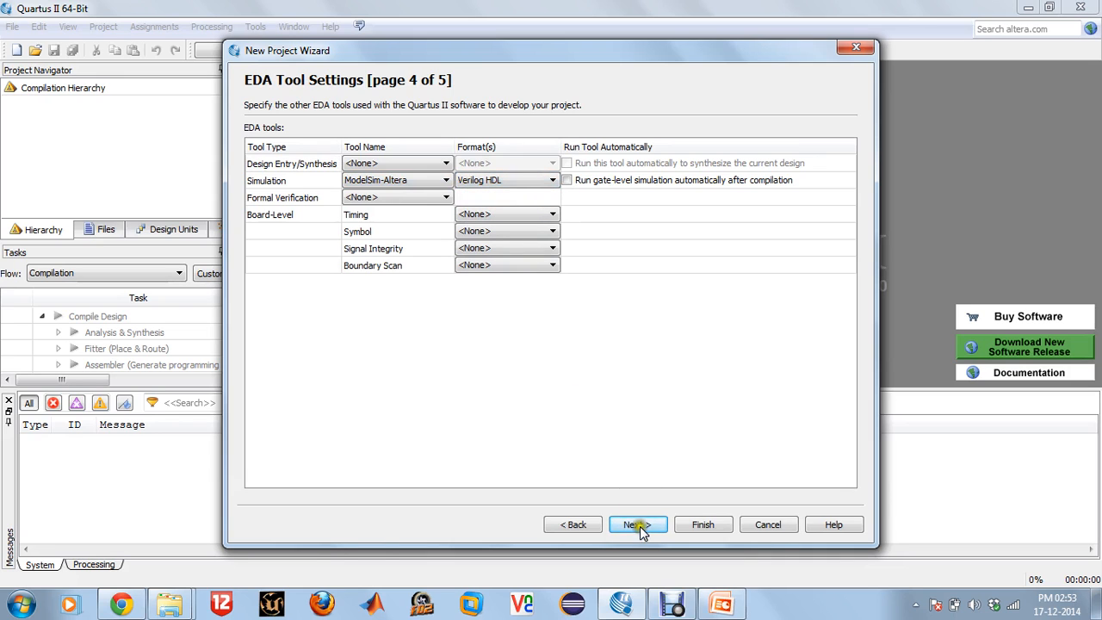
pyautogui.click(637, 523)
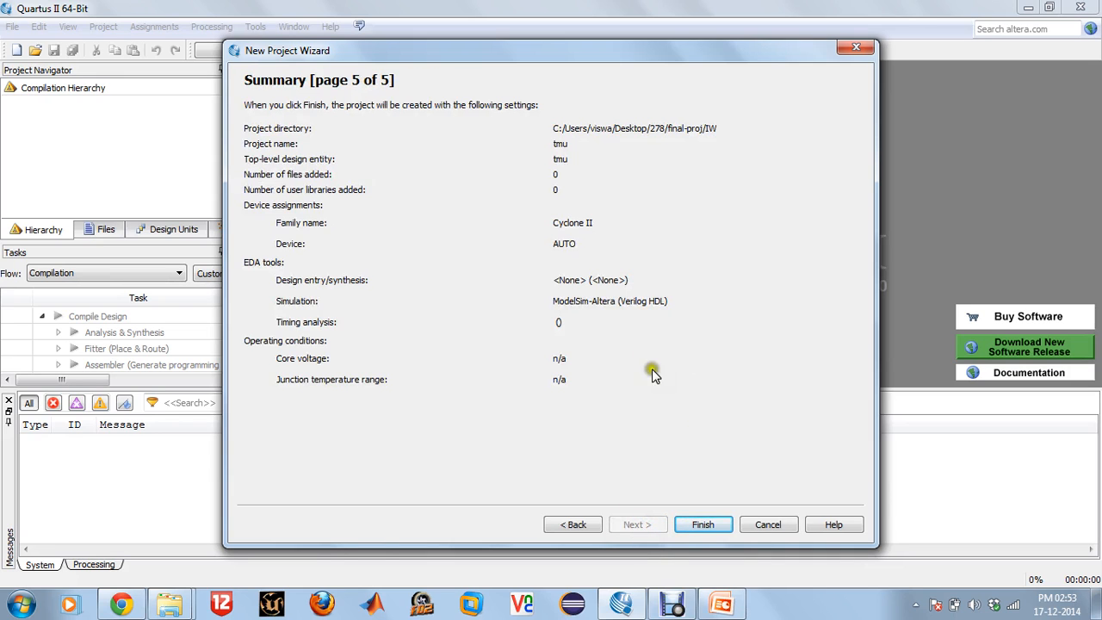
pyautogui.click(702, 523)
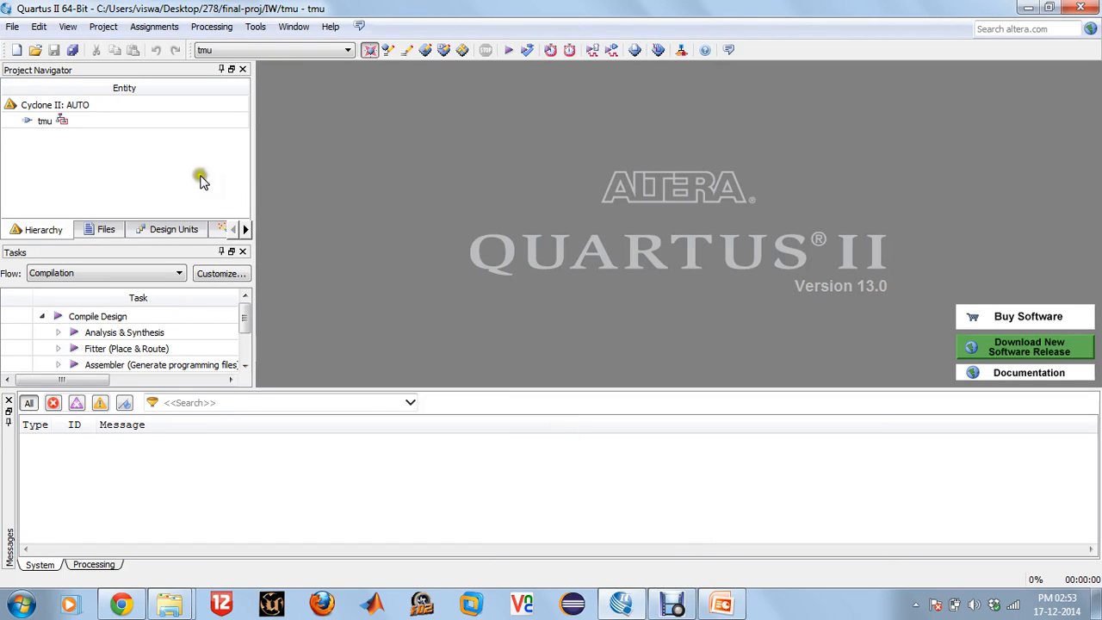
pyautogui.moveTo(118, 159)
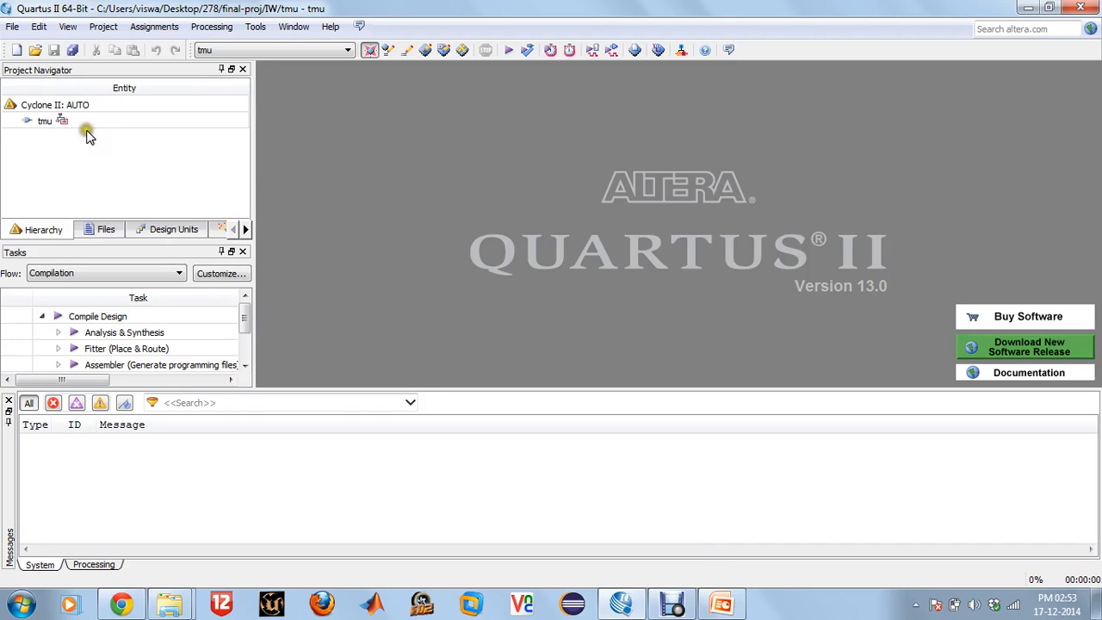
# Step: Show the tmu project's file listing in the Project Navigator
pyautogui.click(44, 120)
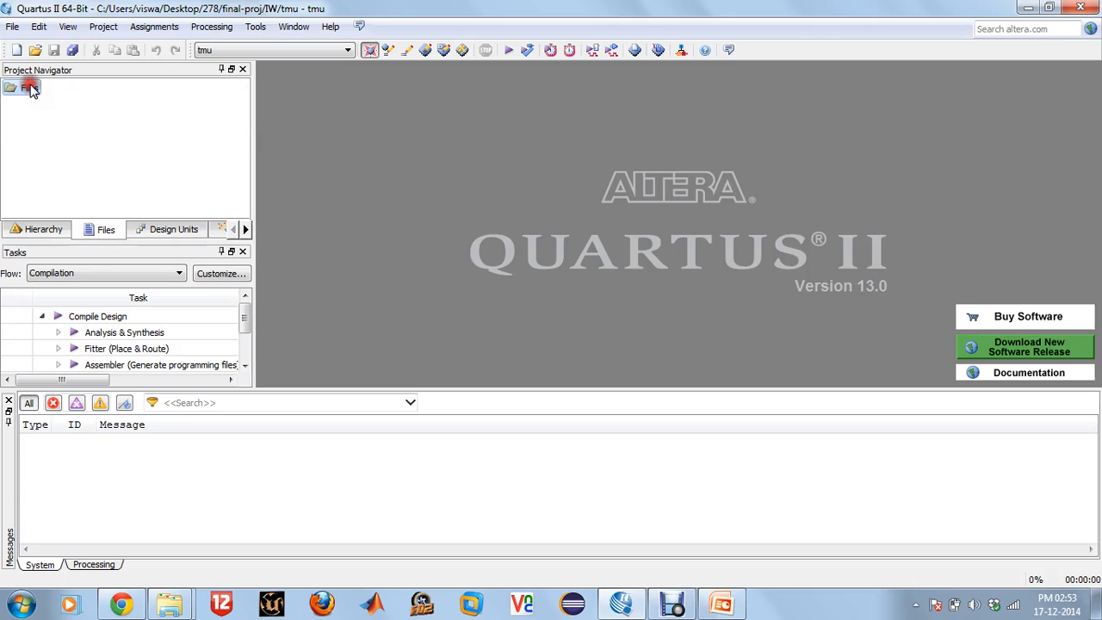
# Step: From the Files settings, browse to the warp_latest/warp/rtl source folder
pyautogui.rightClick(26, 86)
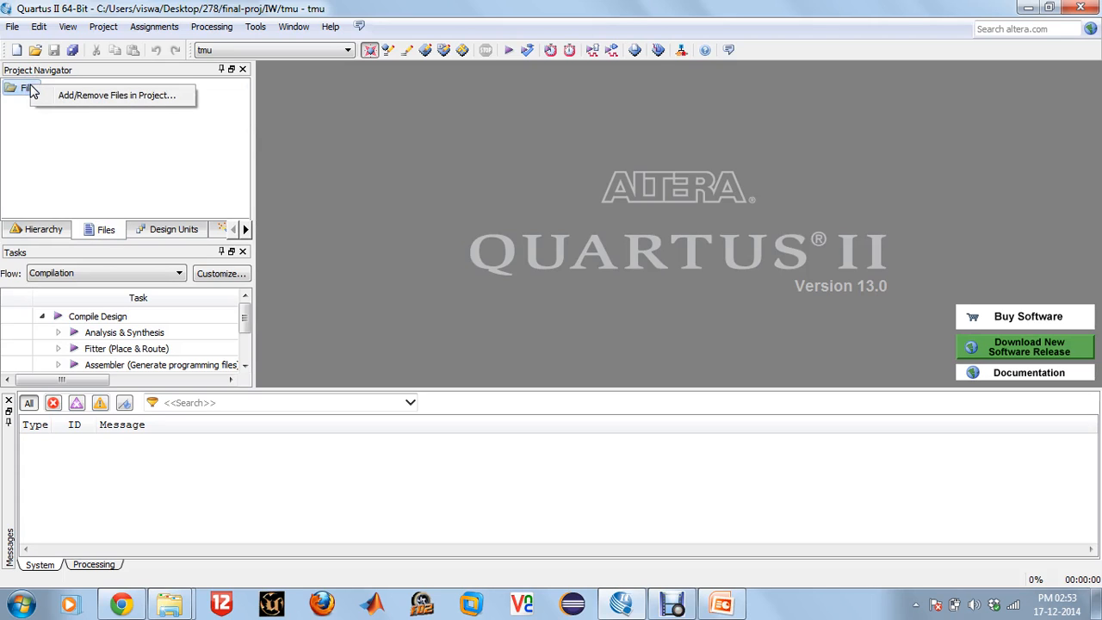
pyautogui.click(115, 95)
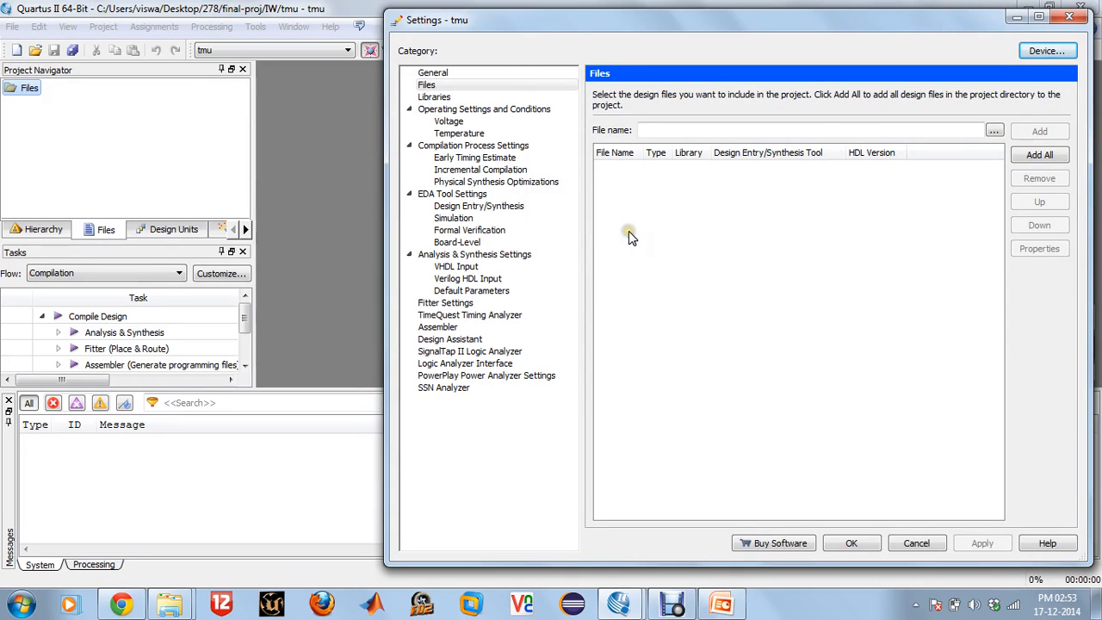
pyautogui.click(995, 131)
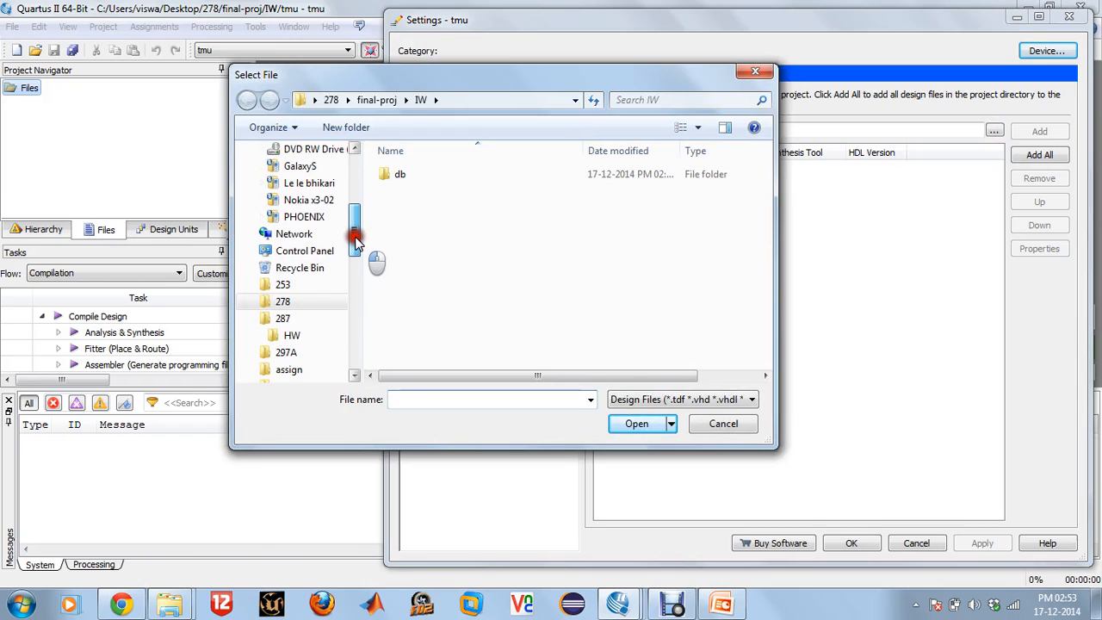
pyautogui.click(376, 100)
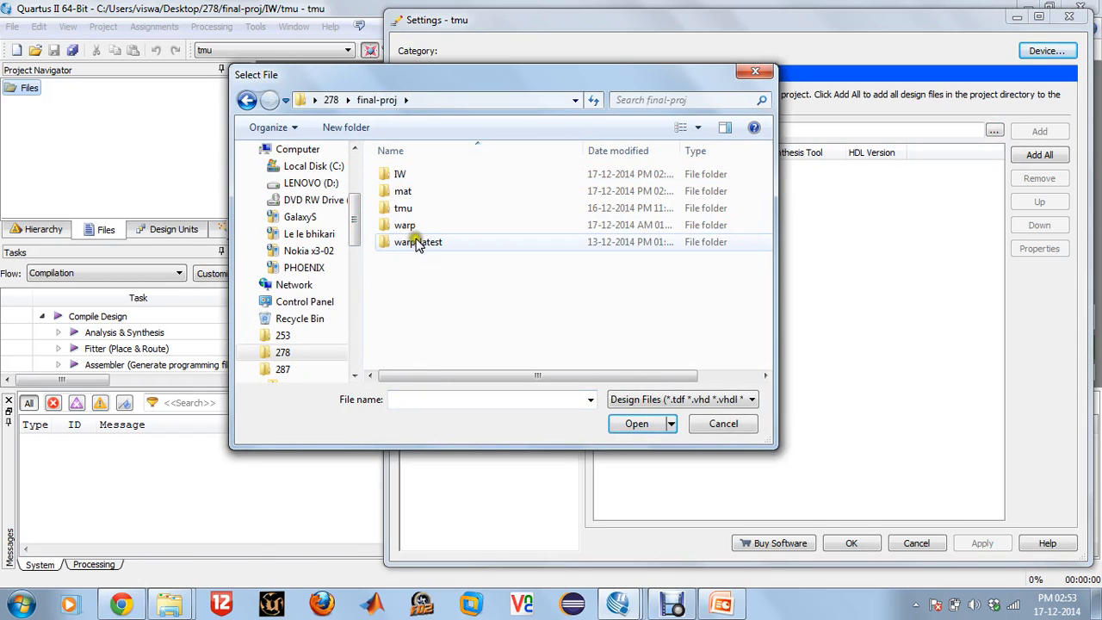
pyautogui.doubleClick(419, 241)
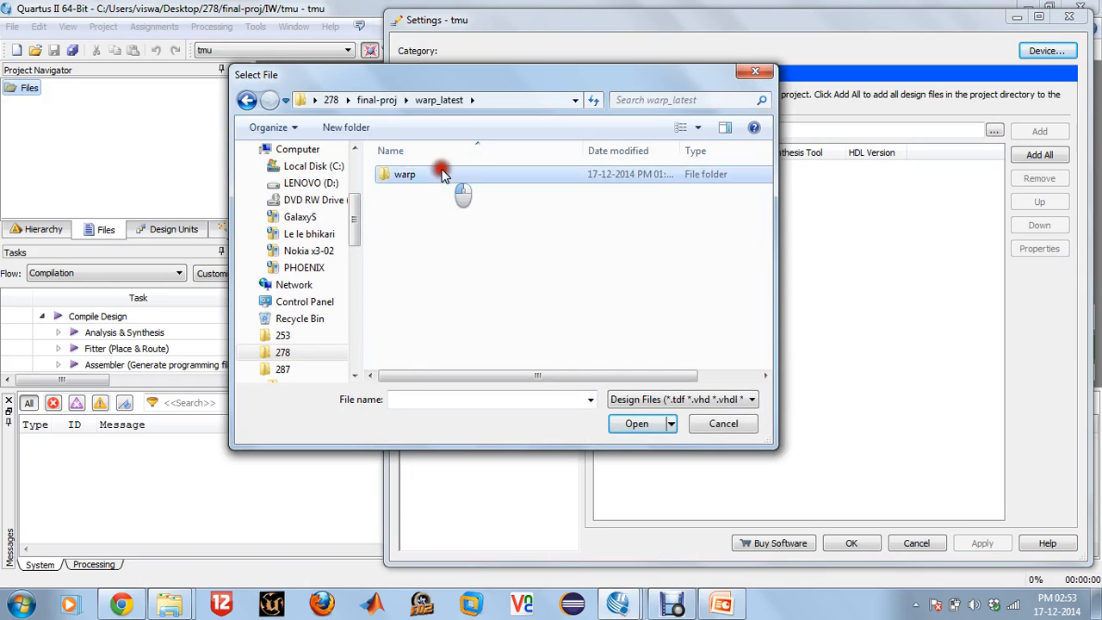
pyautogui.doubleClick(405, 174)
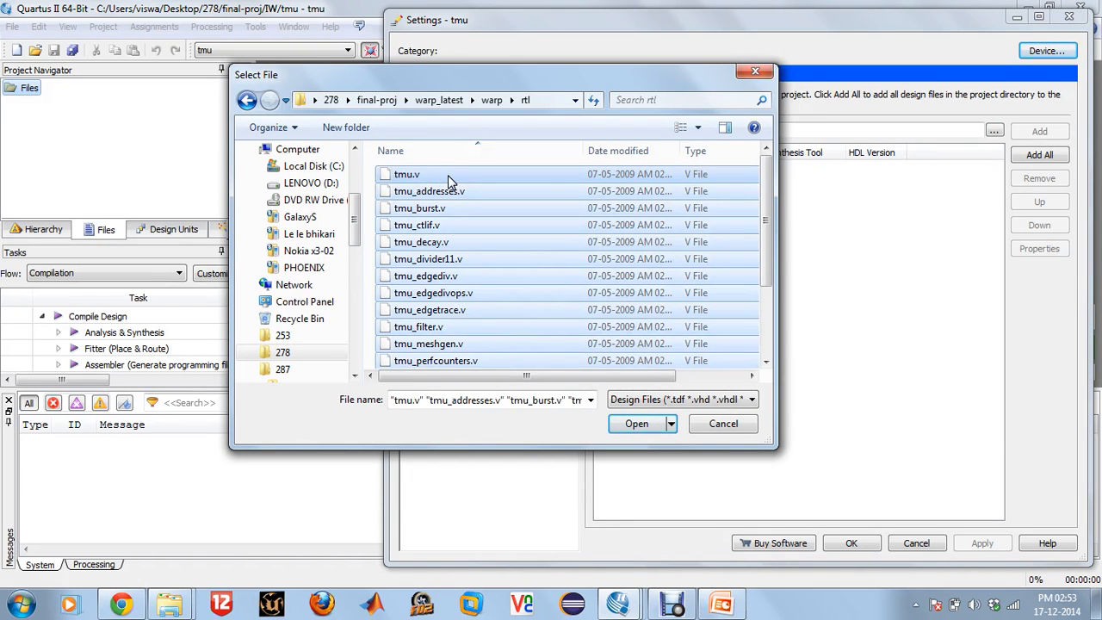
# Step: Add all the rtl Verilog files to the project and close the settings
pyautogui.scroll(-3)
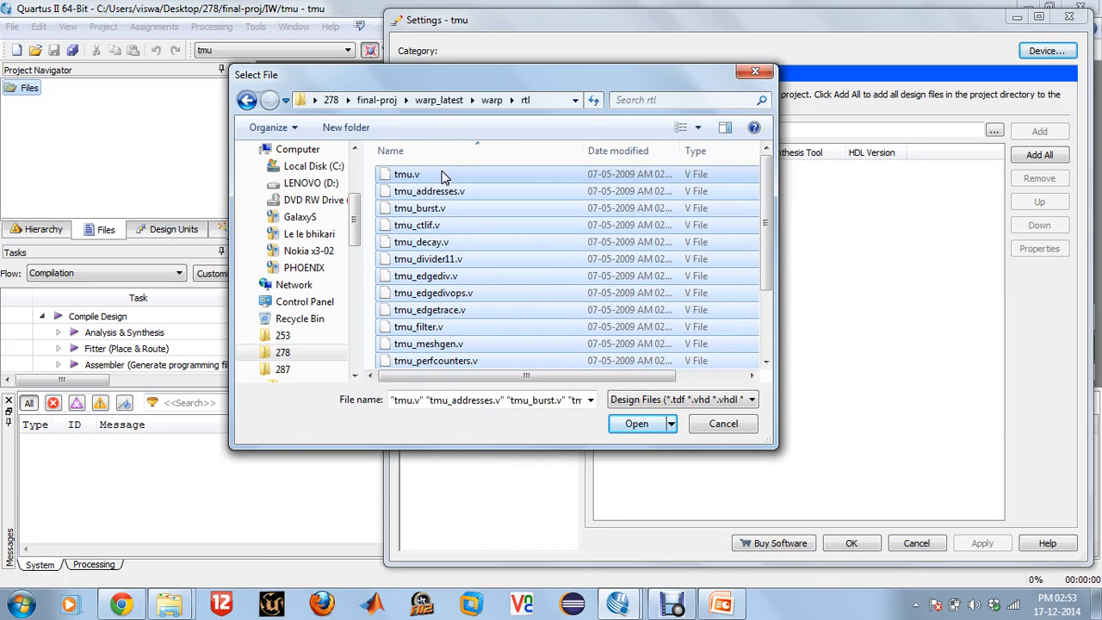
pyautogui.moveTo(430, 189)
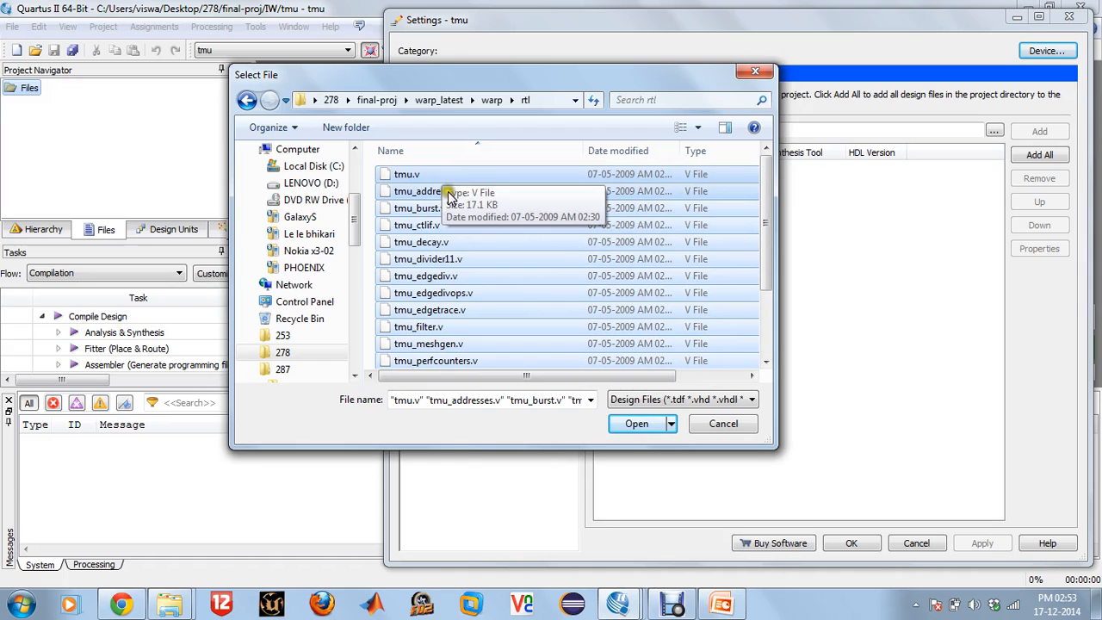
pyautogui.scroll(-3)
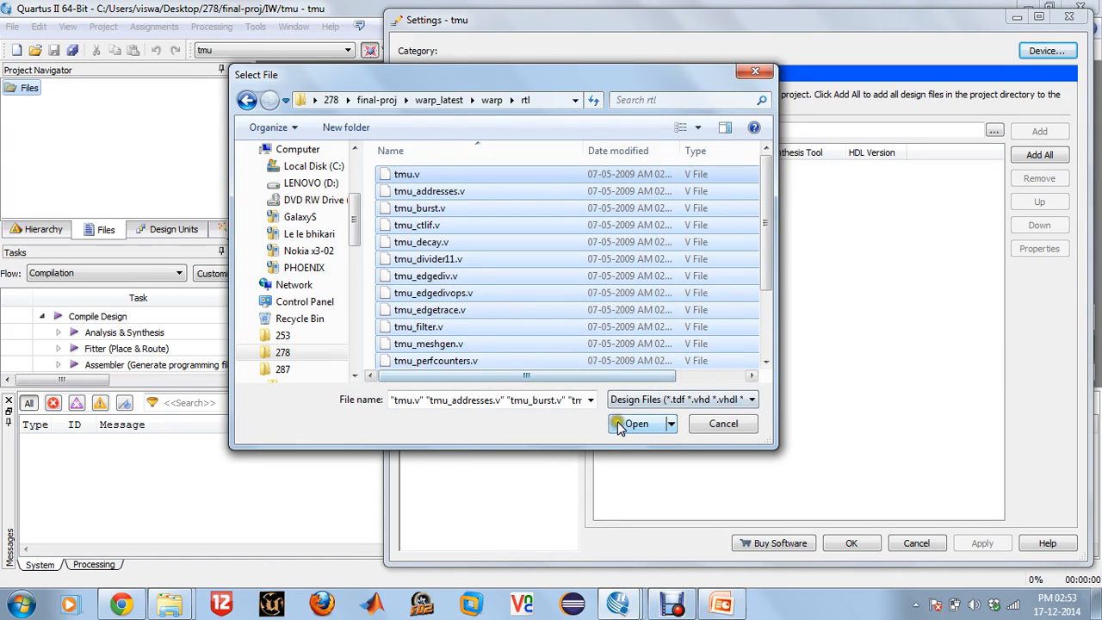
pyautogui.click(635, 423)
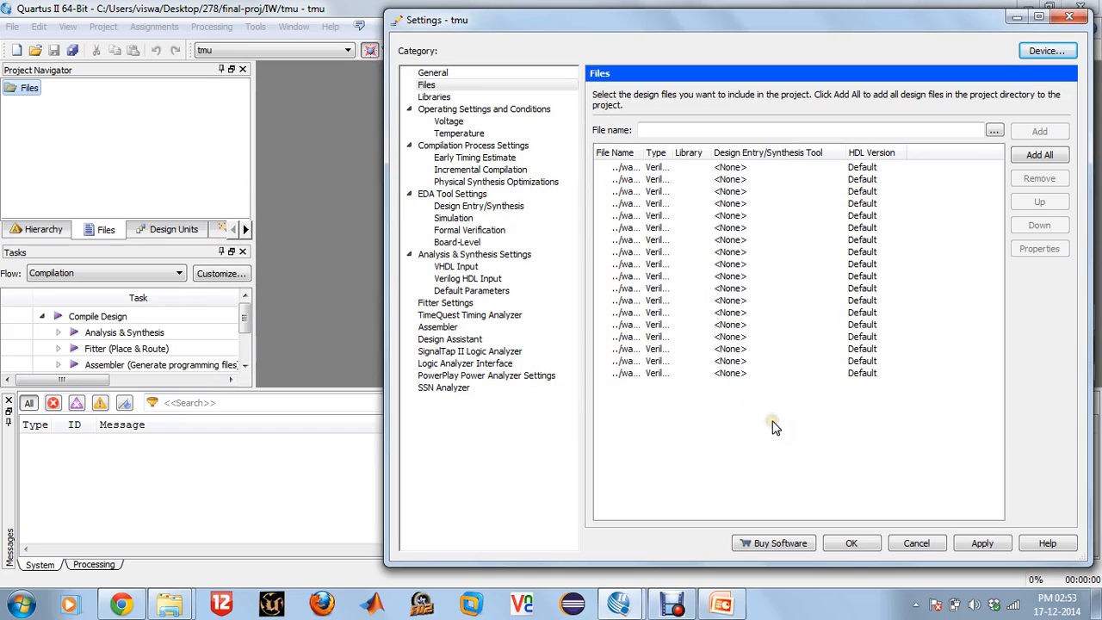
pyautogui.moveTo(955, 502)
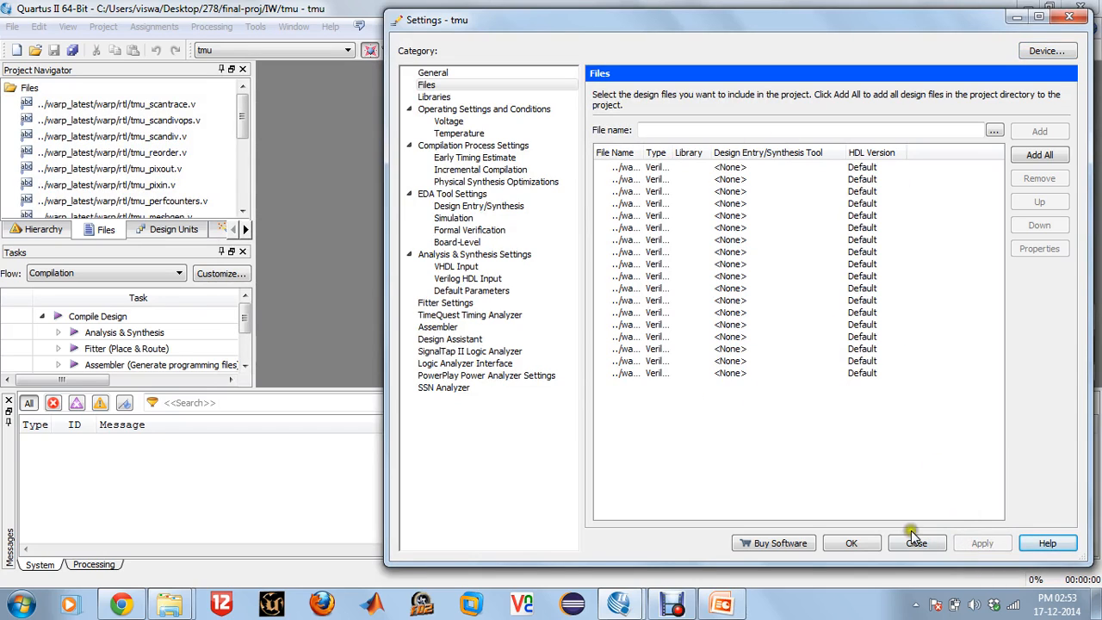
pyautogui.click(915, 542)
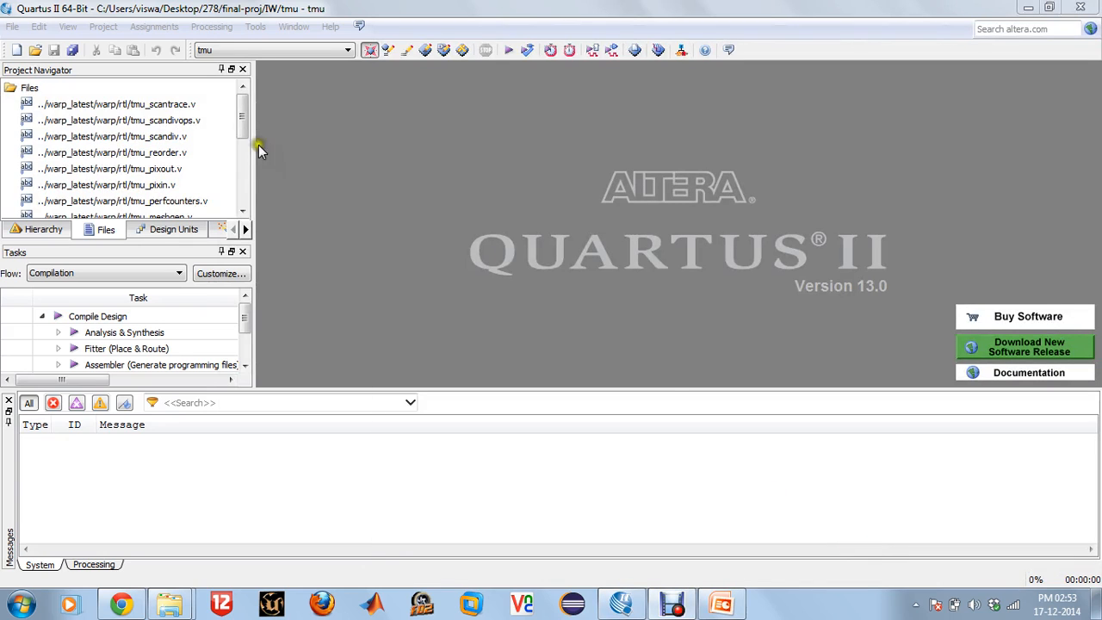
# Step: Start a full compilation of the tmu project from the toolbar
pyautogui.scroll(-3)
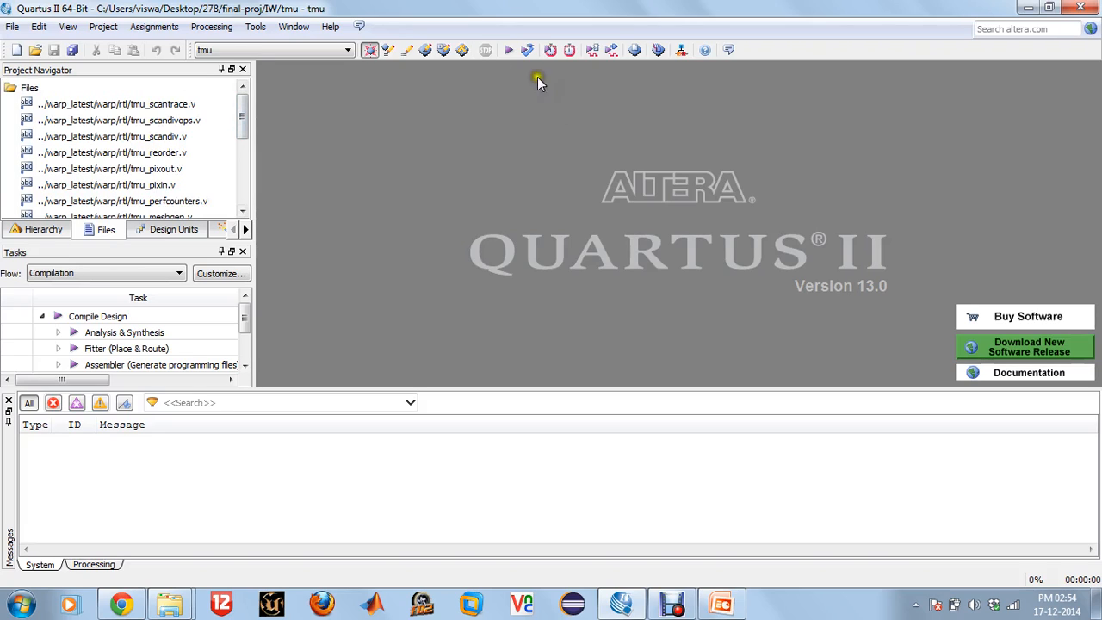
pyautogui.moveTo(509, 48)
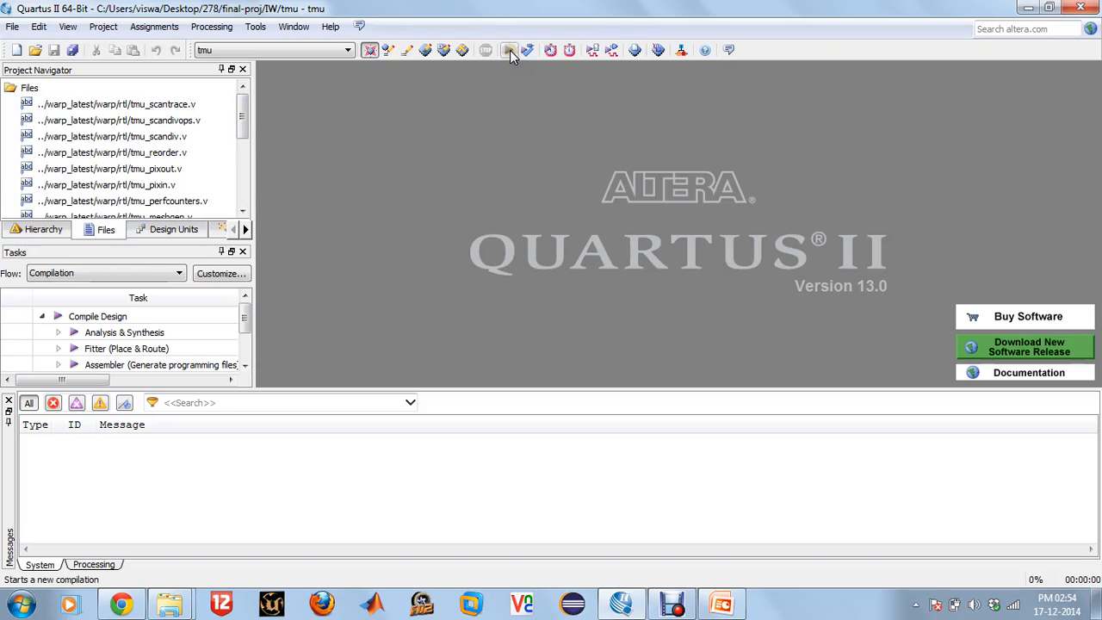
pyautogui.click(510, 48)
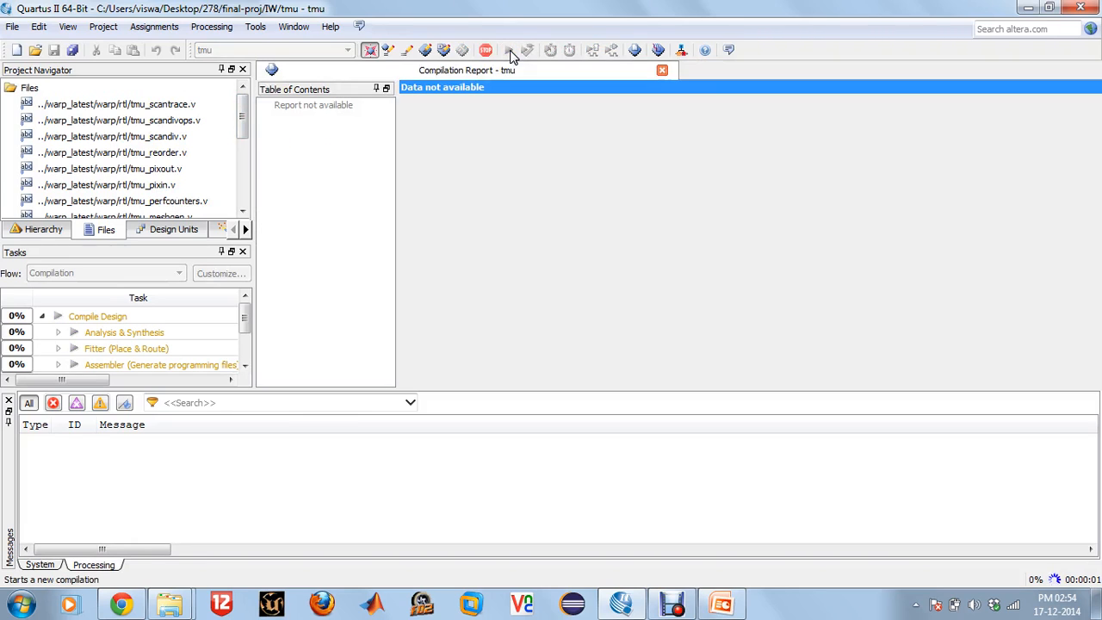
pyautogui.click(508, 48)
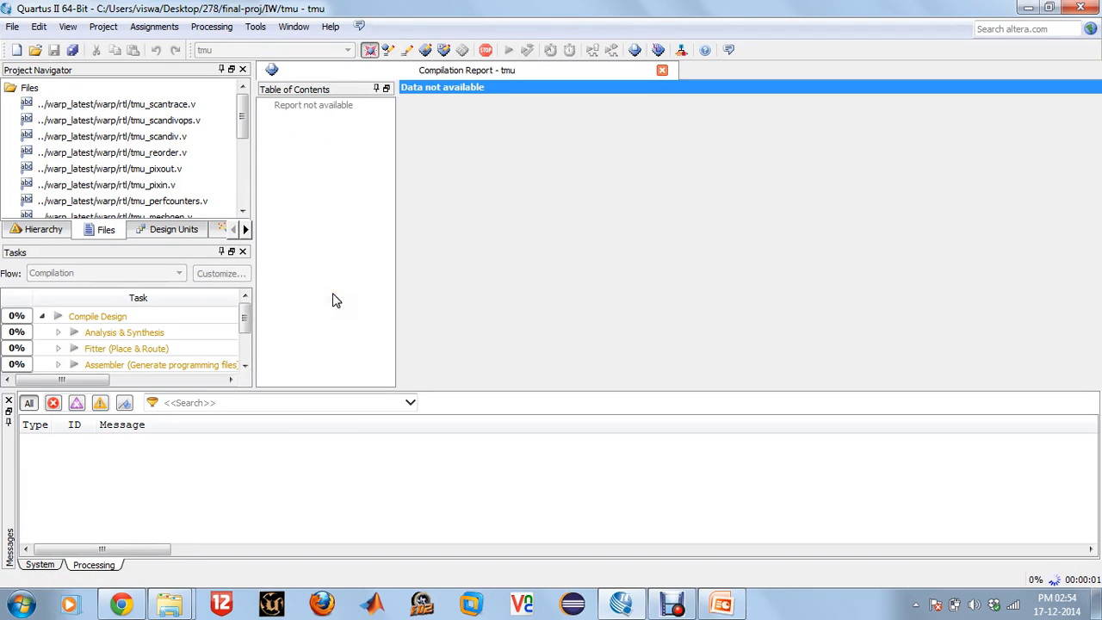
pyautogui.moveTo(533, 110)
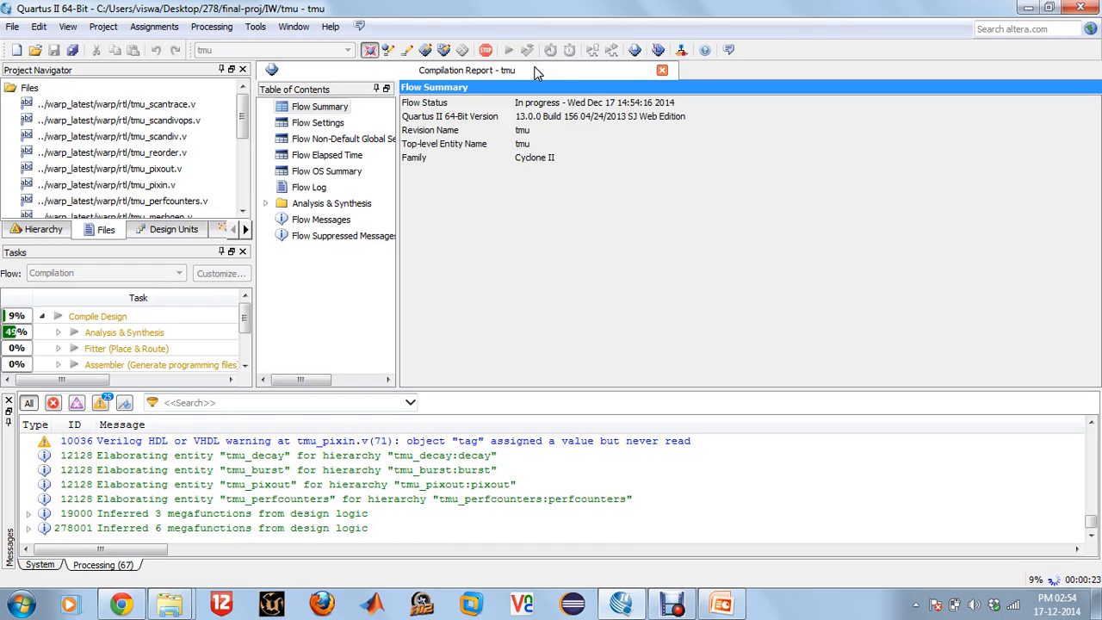
# Step: Browse the Assignments, Processing and Tools menus while compilation runs
pyautogui.click(153, 26)
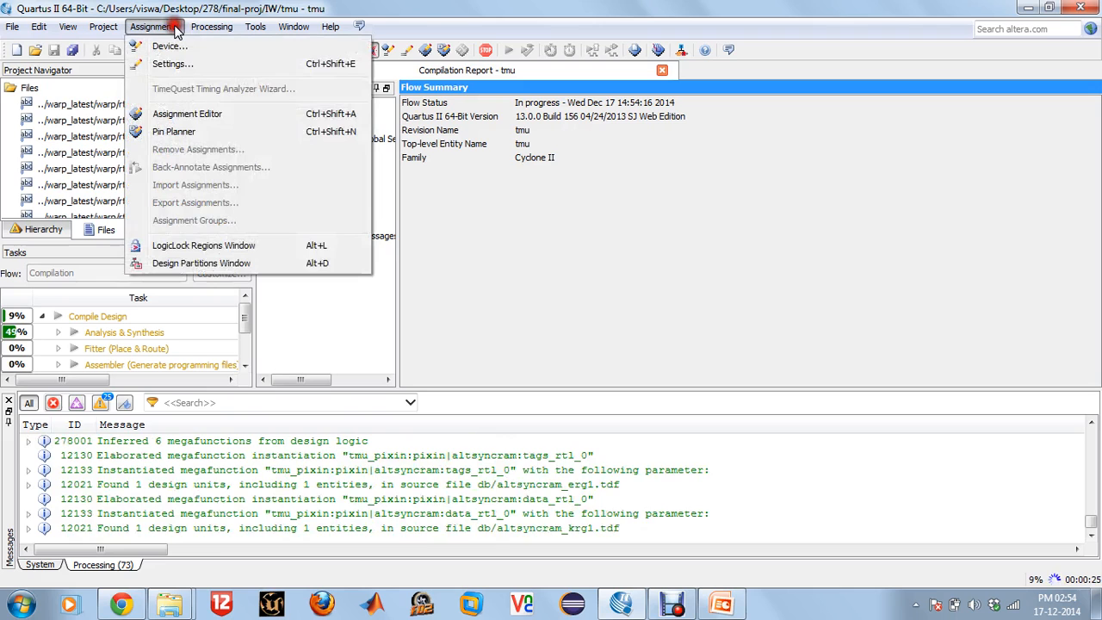
pyautogui.click(210, 25)
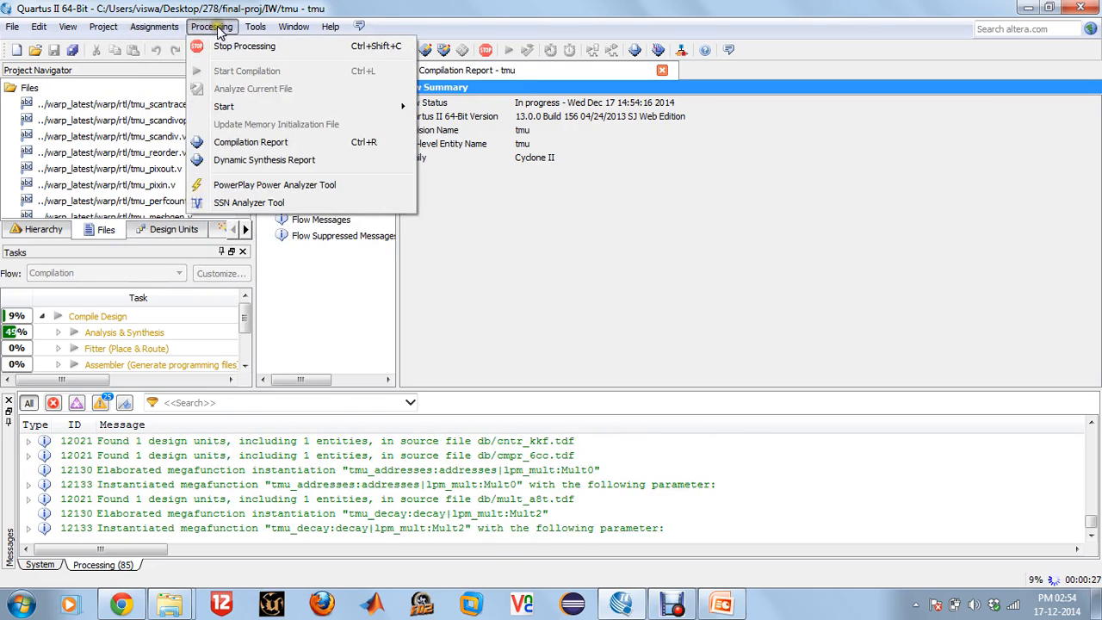
pyautogui.click(254, 26)
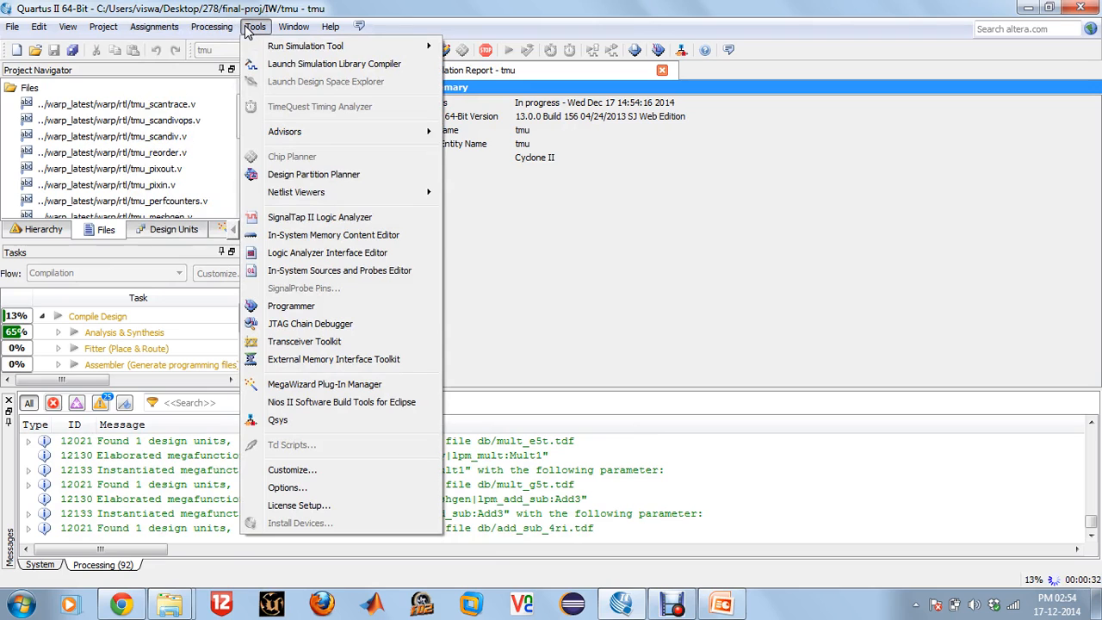
pyautogui.moveTo(305, 45)
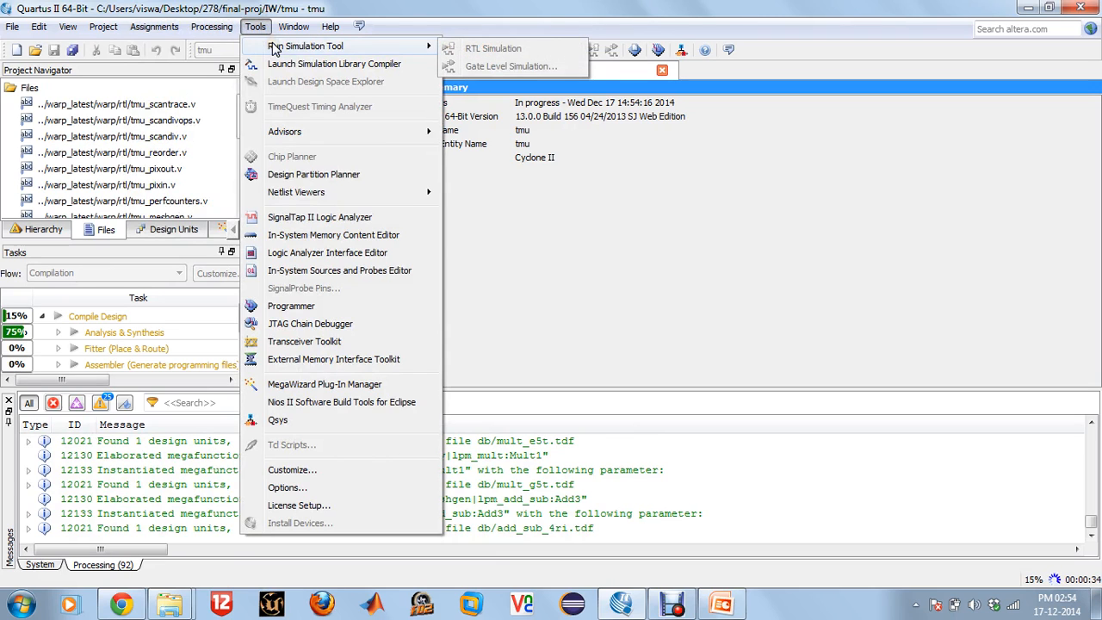
pyautogui.click(292, 26)
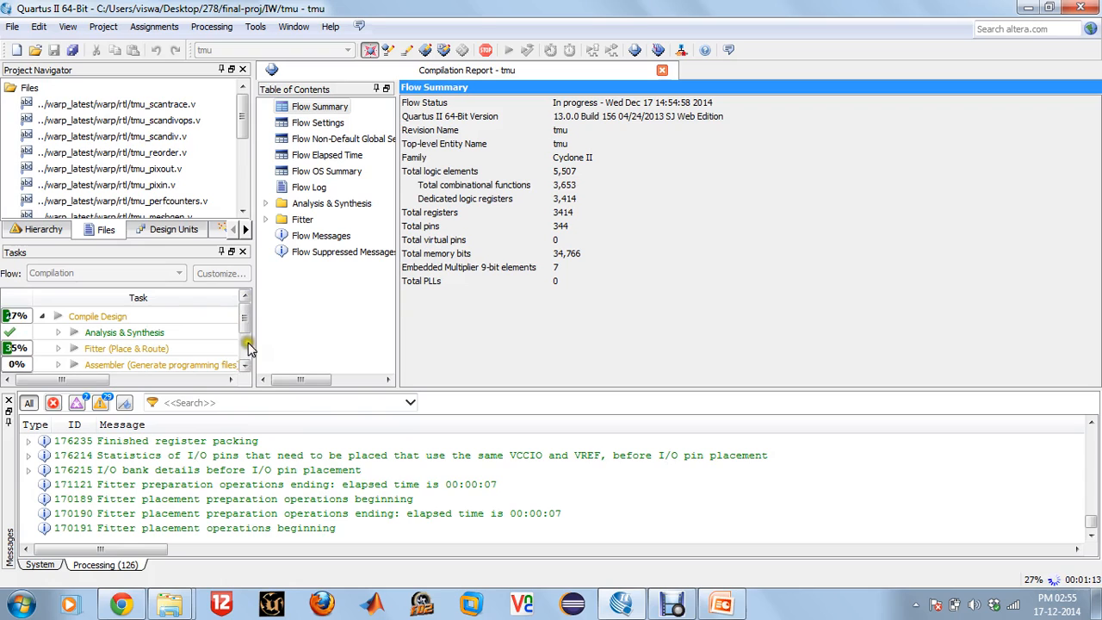
pyautogui.moveTo(300, 420)
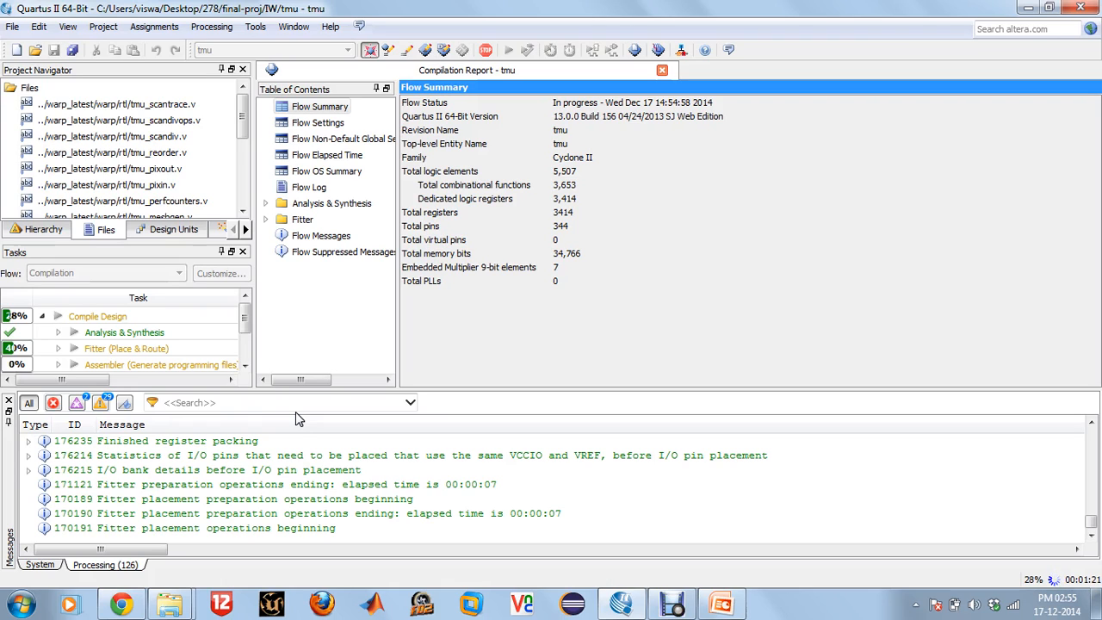
pyautogui.moveTo(317, 287)
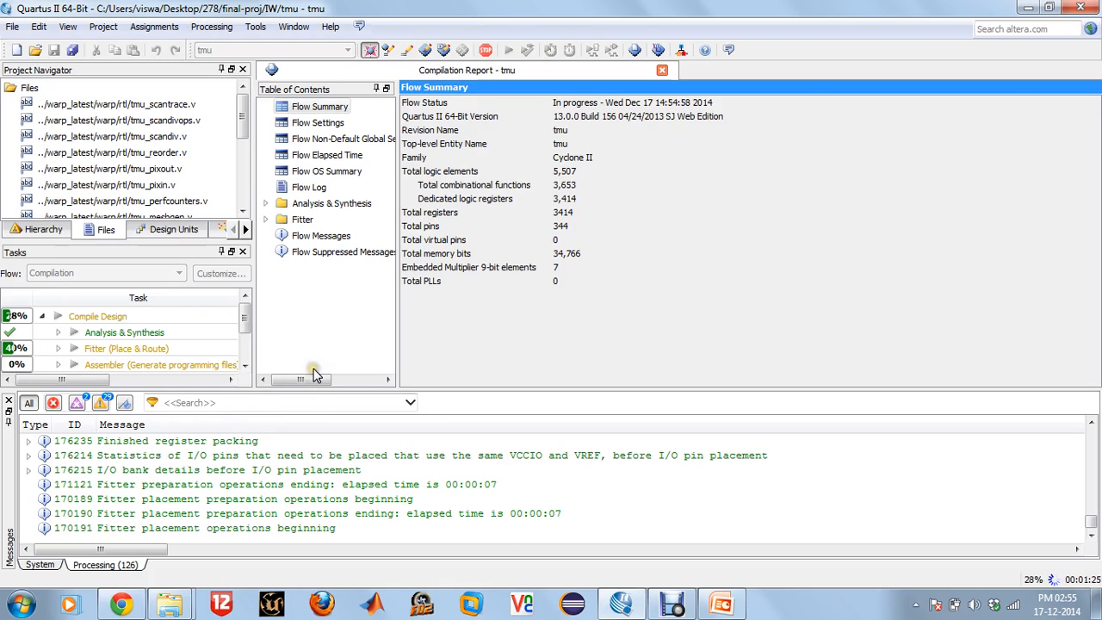
pyautogui.moveTo(375, 360)
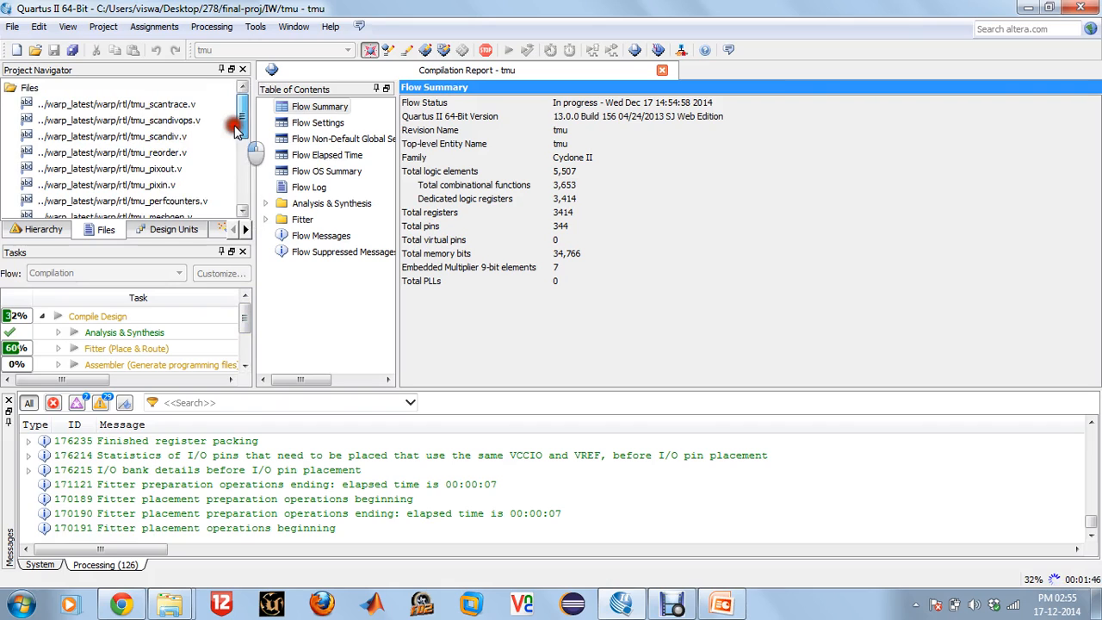
# Step: Glance at the design hierarchy, then dismiss the compilation success message
pyautogui.click(41, 229)
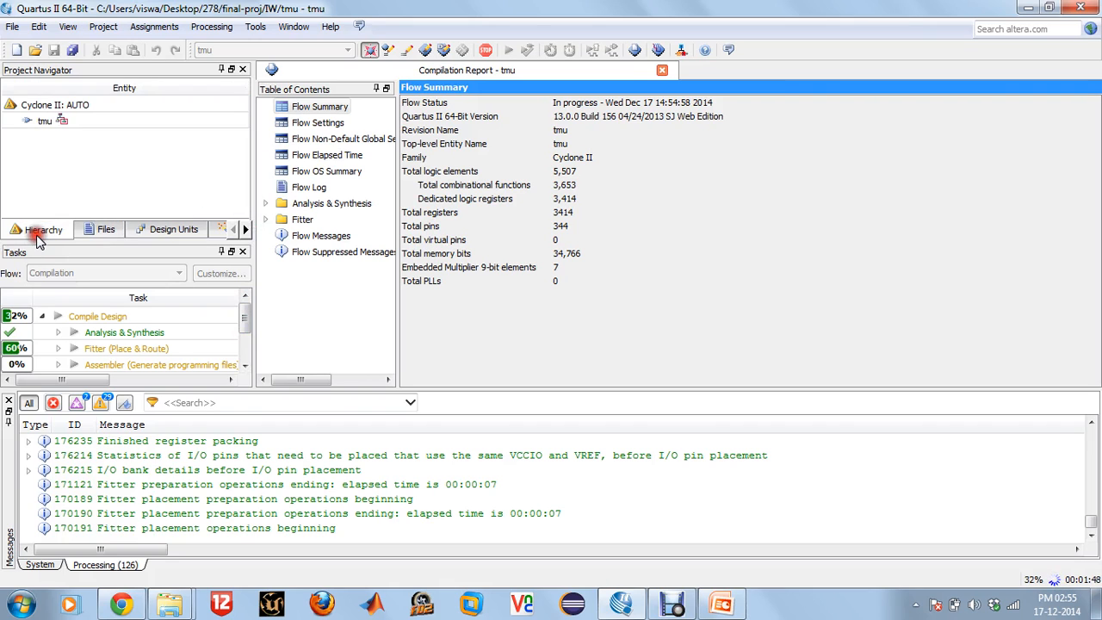
pyautogui.click(106, 229)
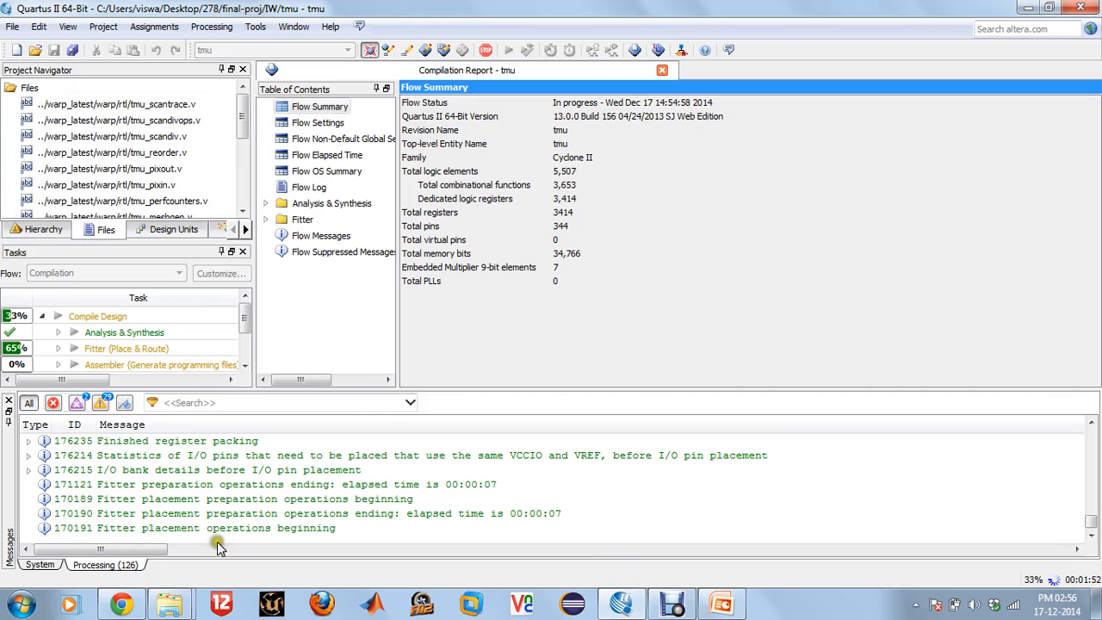
pyautogui.moveTo(171, 603)
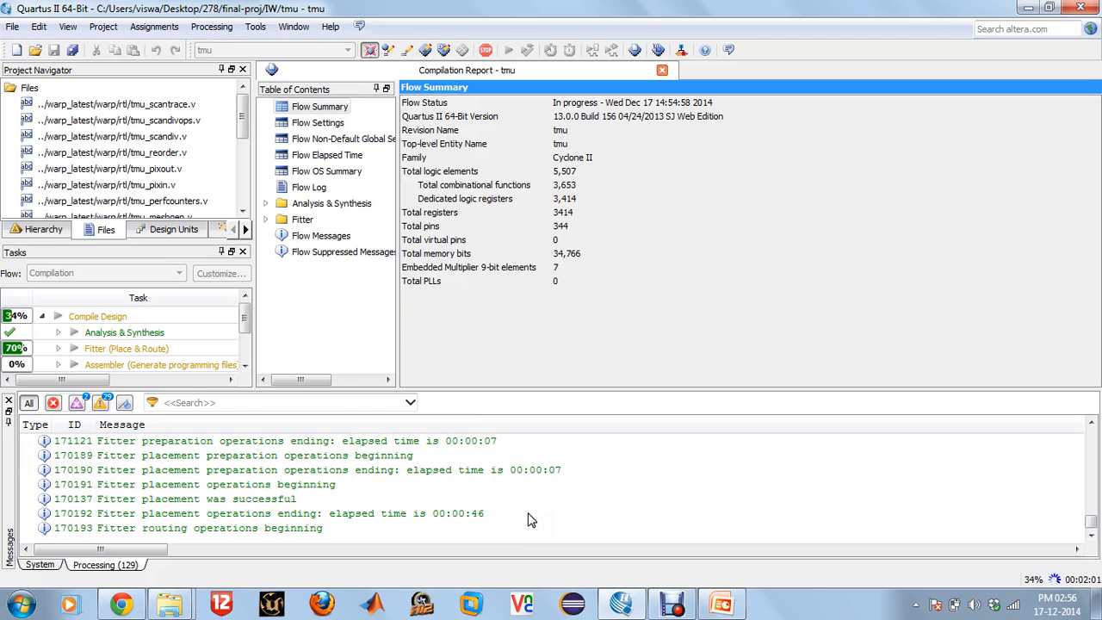
pyautogui.moveTo(358, 300)
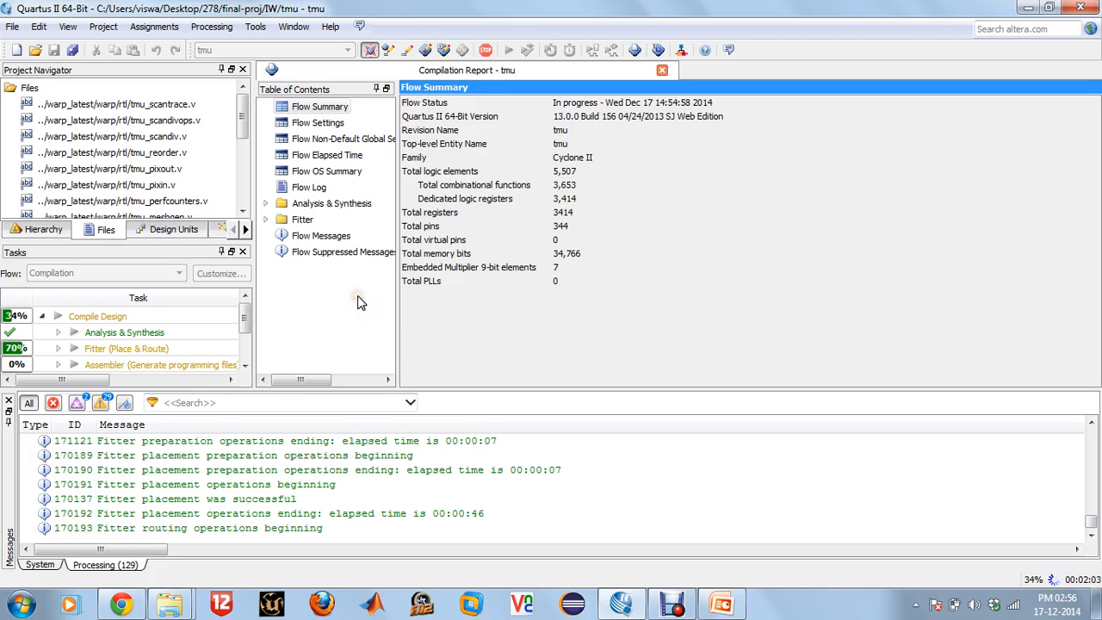
pyautogui.moveTo(325, 275)
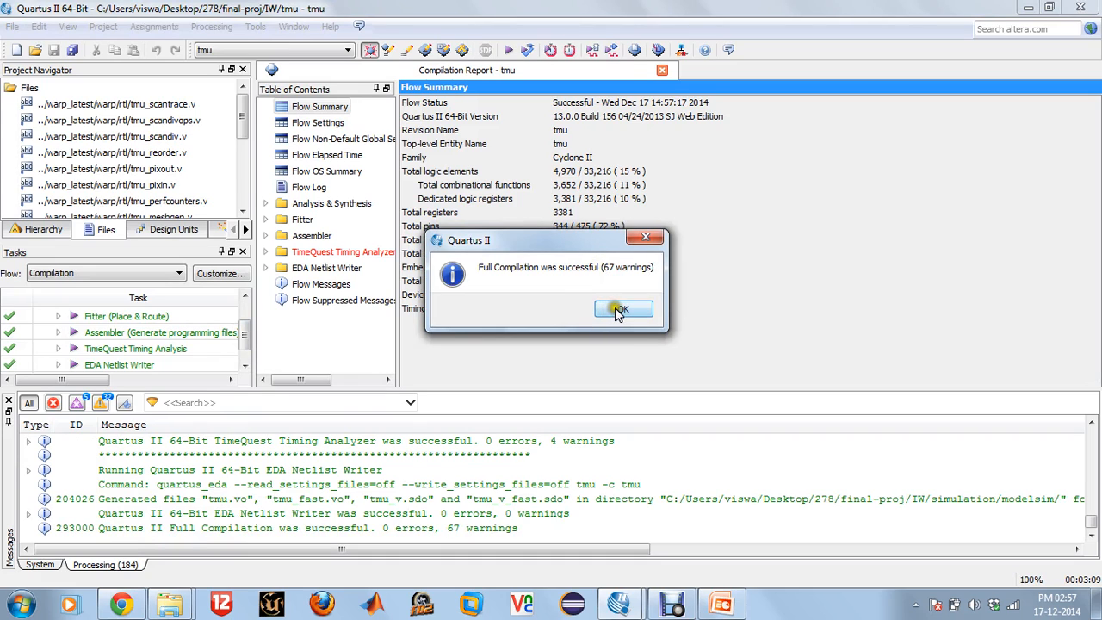
pyautogui.click(621, 310)
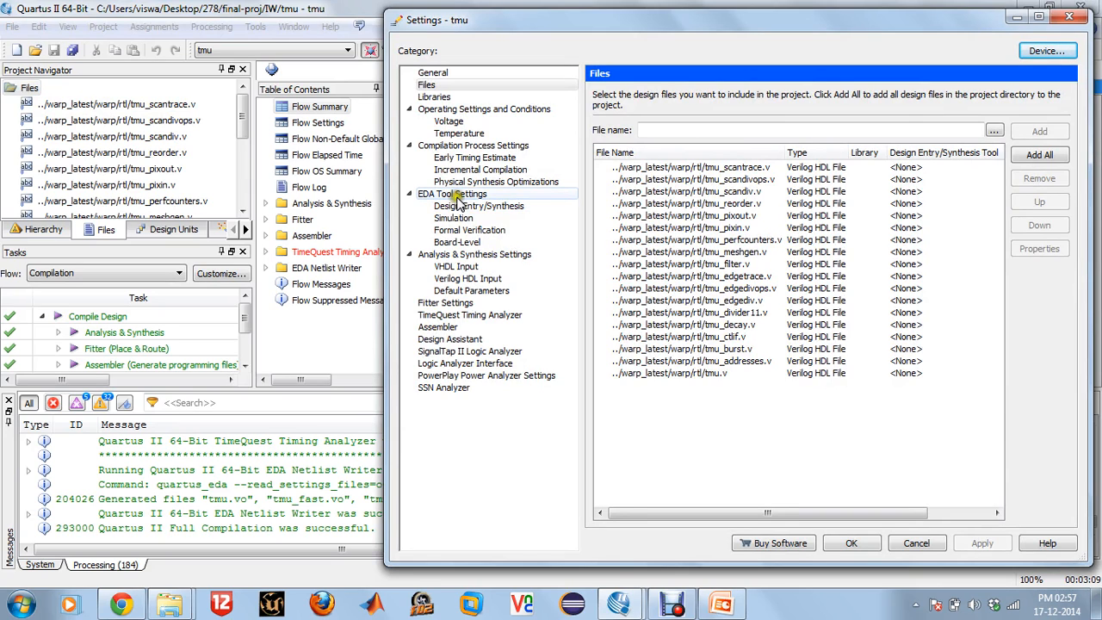
# Step: In Simulation settings choose Compile test bench and open the Test Benches list
pyautogui.click(451, 216)
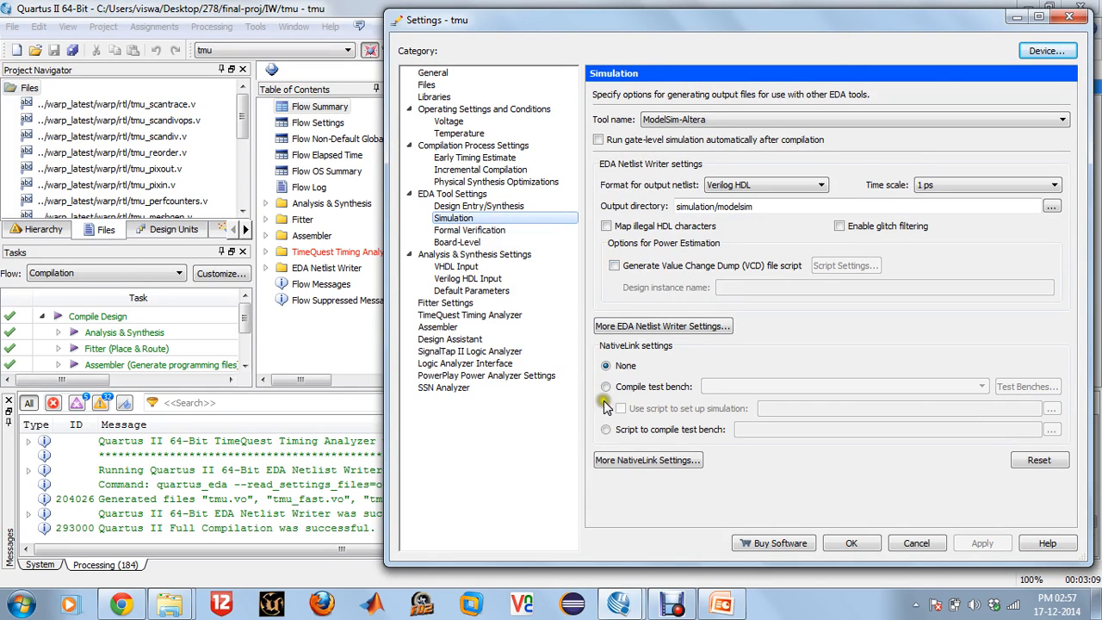
pyautogui.click(606, 385)
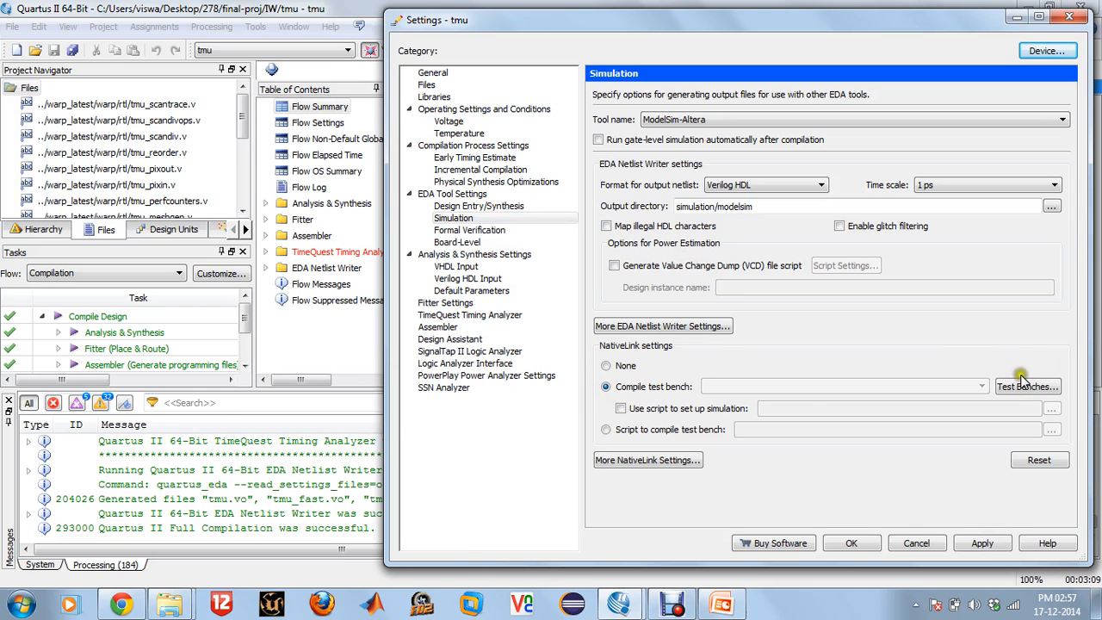
pyautogui.click(1026, 385)
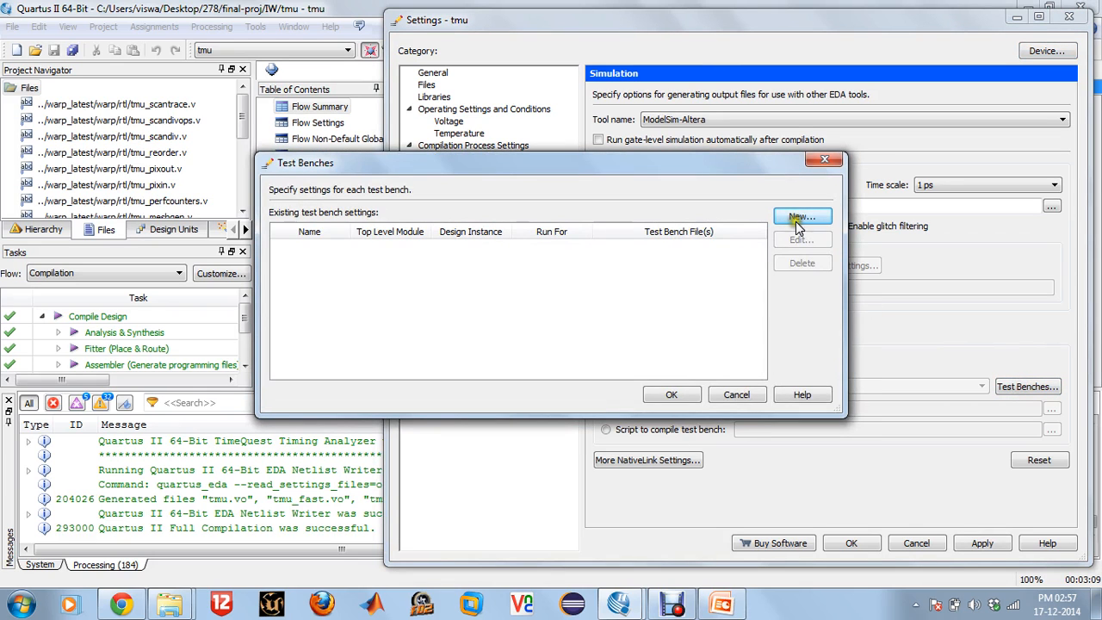
# Step: Create a new test bench named tb_tmu and browse to the warp_latest test folder
pyautogui.click(802, 217)
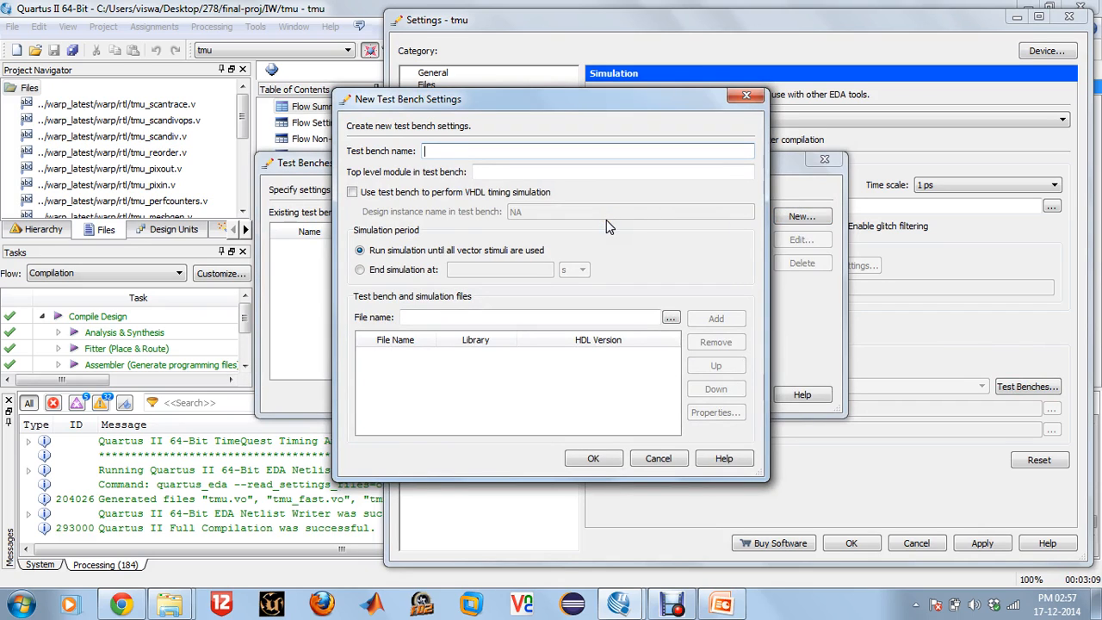
pyautogui.write('tb_tmu')
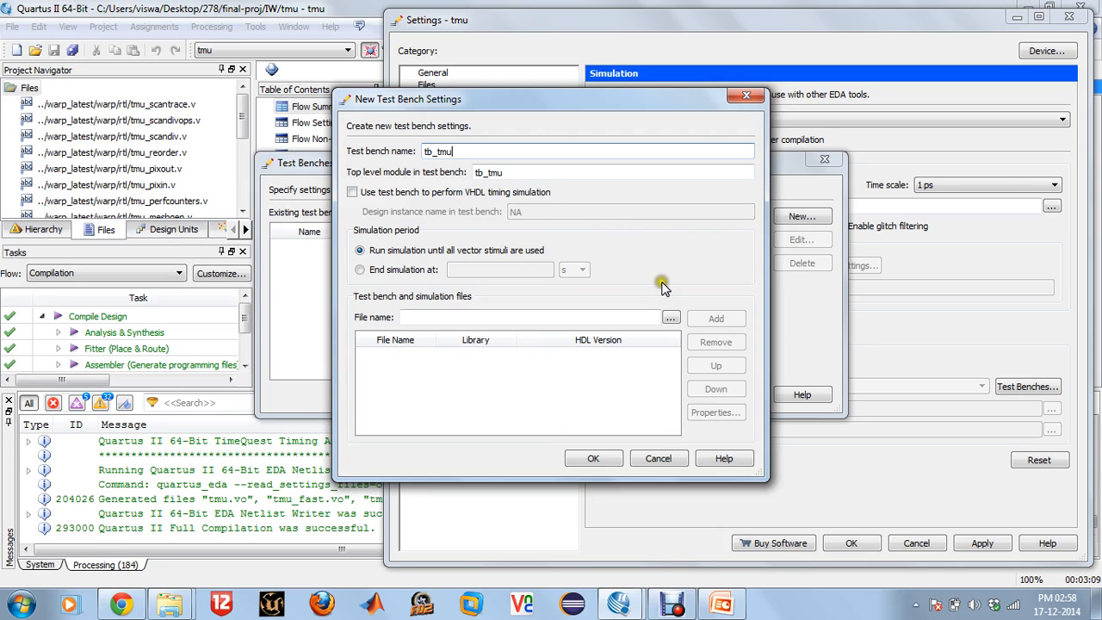
pyautogui.click(671, 316)
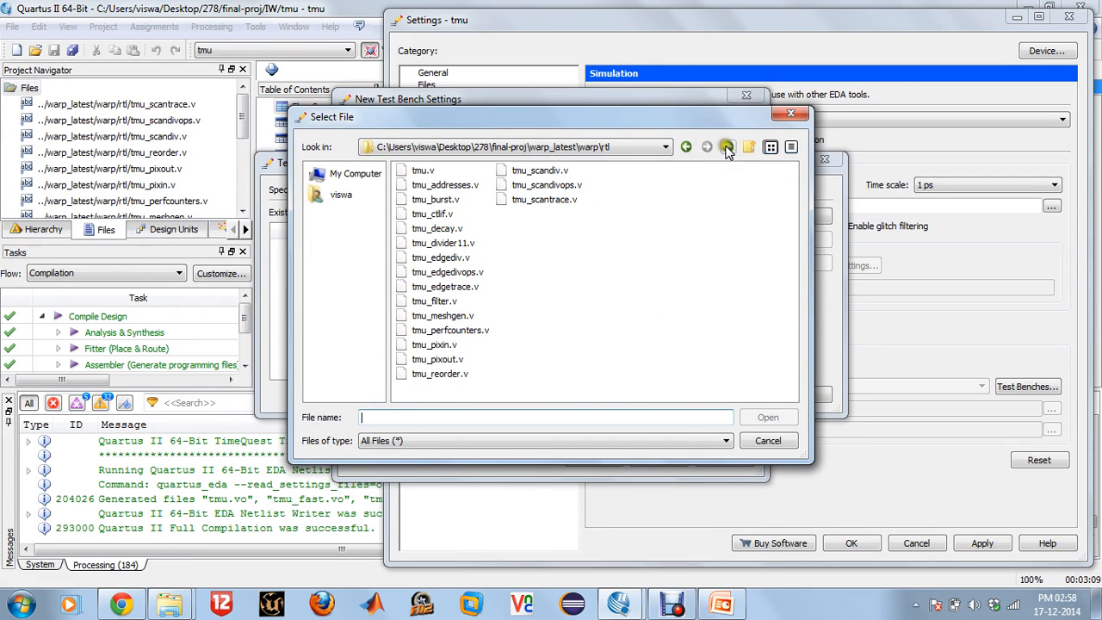
pyautogui.click(726, 146)
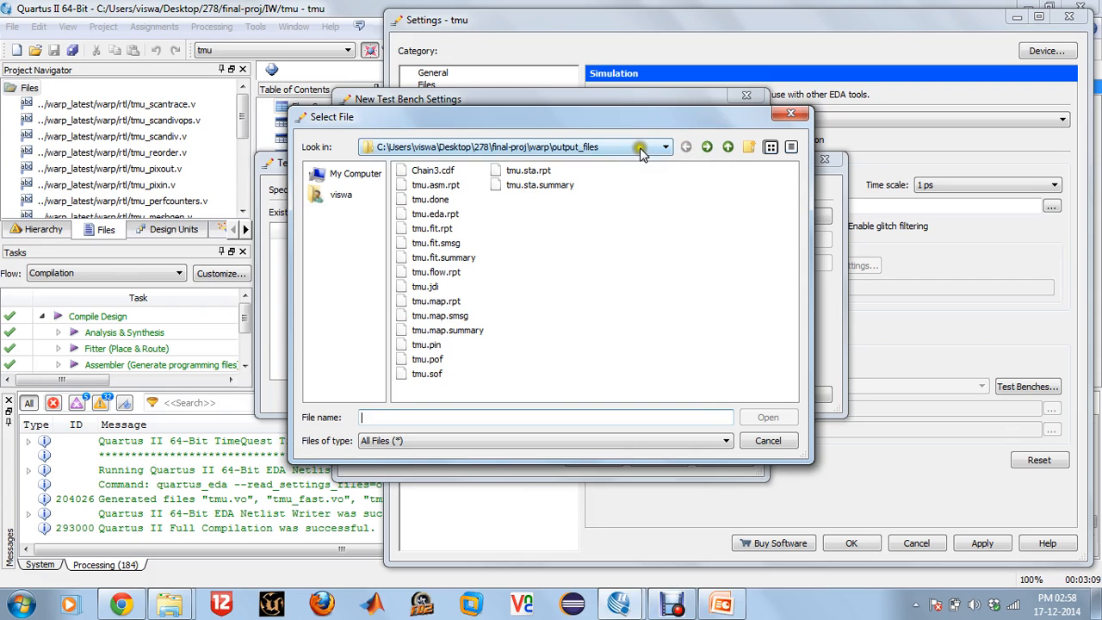
pyautogui.click(665, 146)
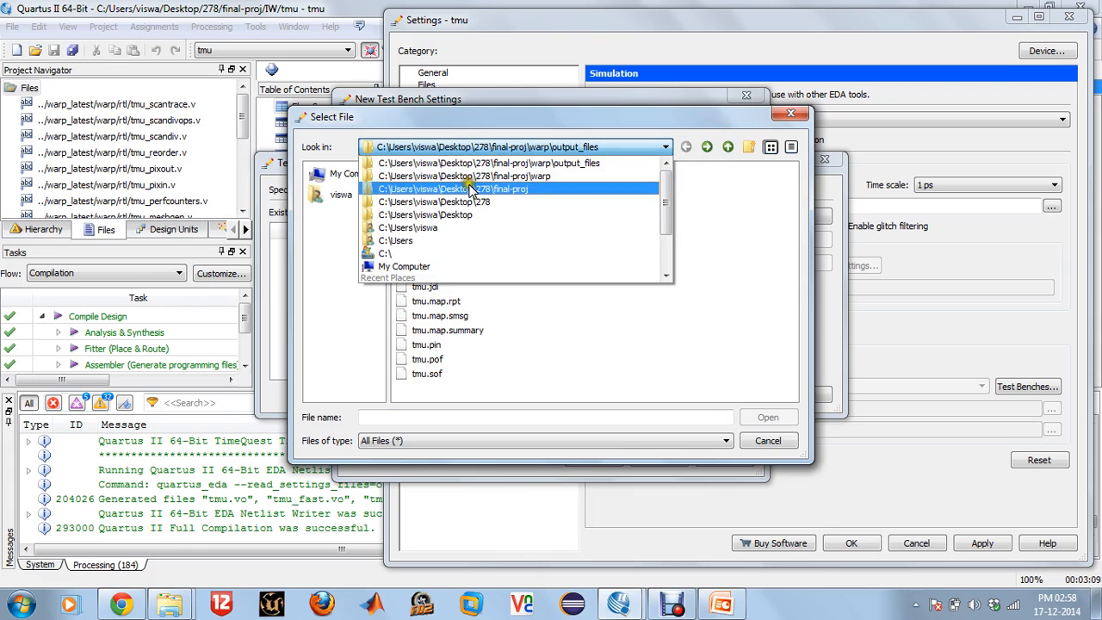
pyautogui.click(451, 188)
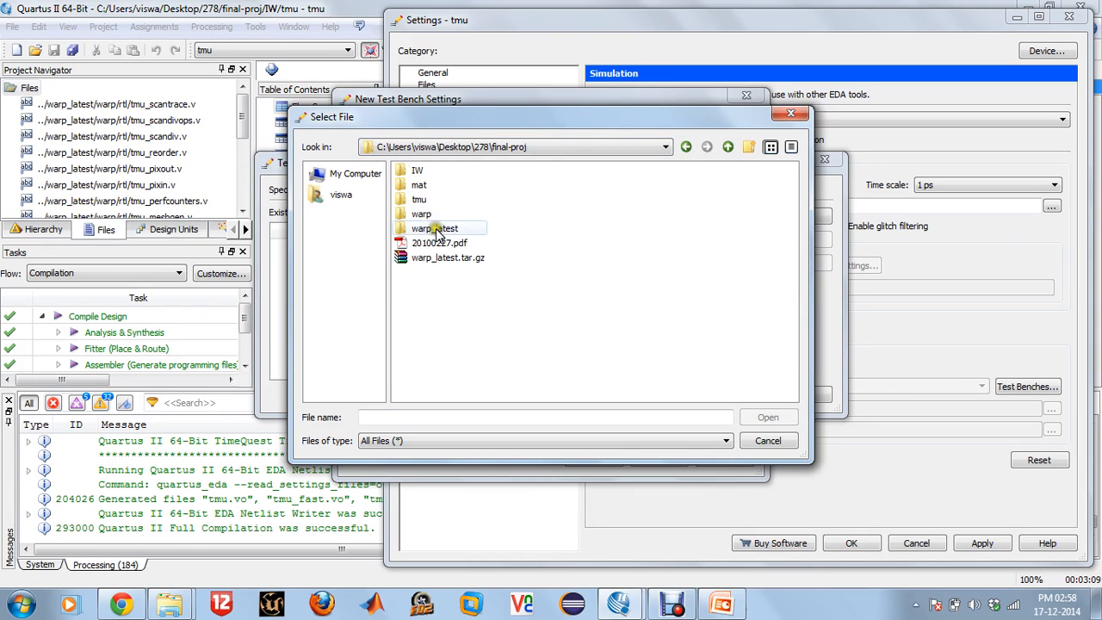
pyautogui.doubleClick(434, 228)
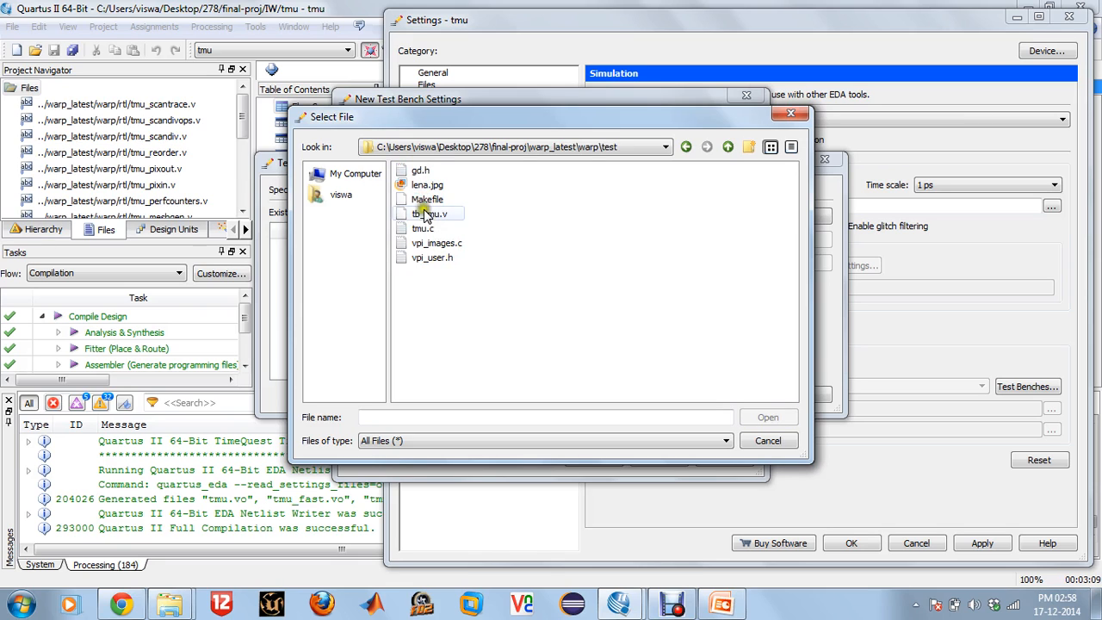
# Step: Add tb_tmu.v as the test bench file and confirm the test bench list
pyautogui.click(430, 214)
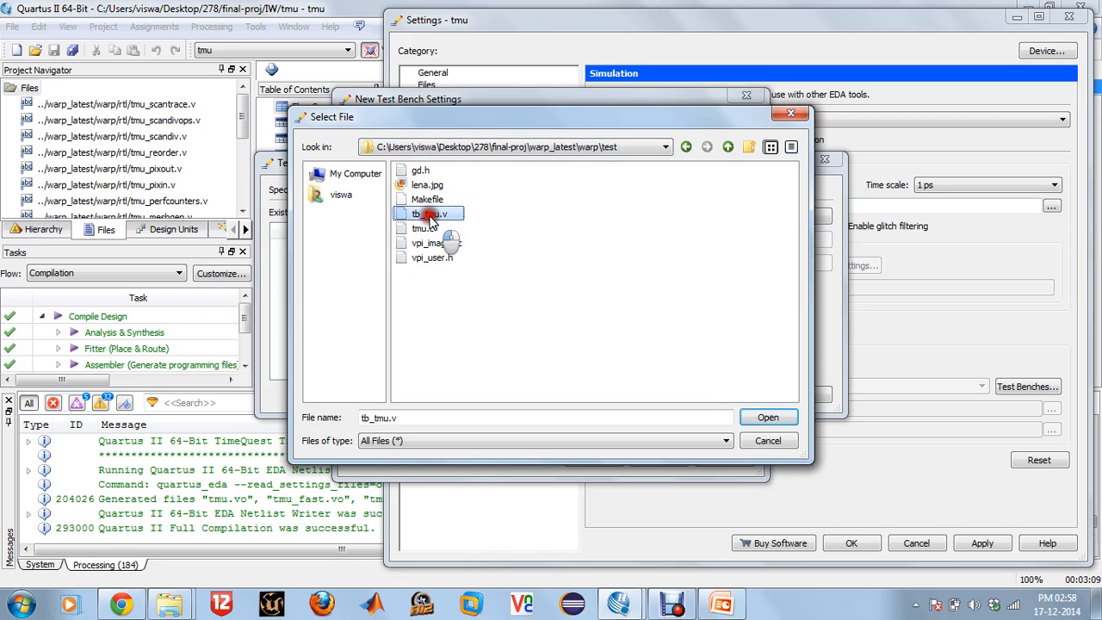
pyautogui.click(767, 417)
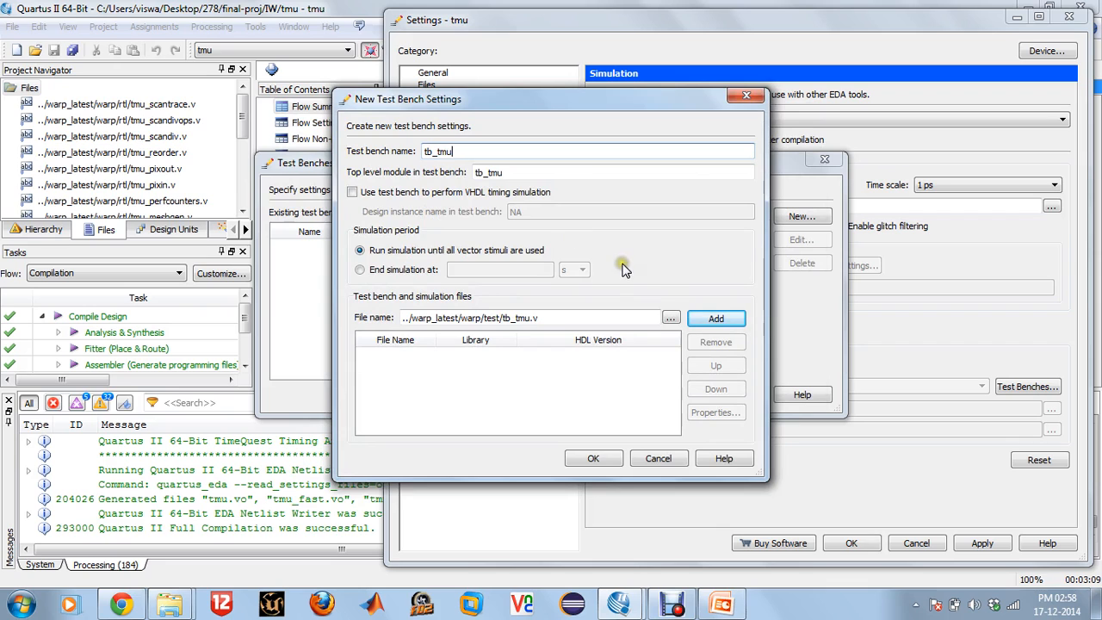
pyautogui.click(716, 317)
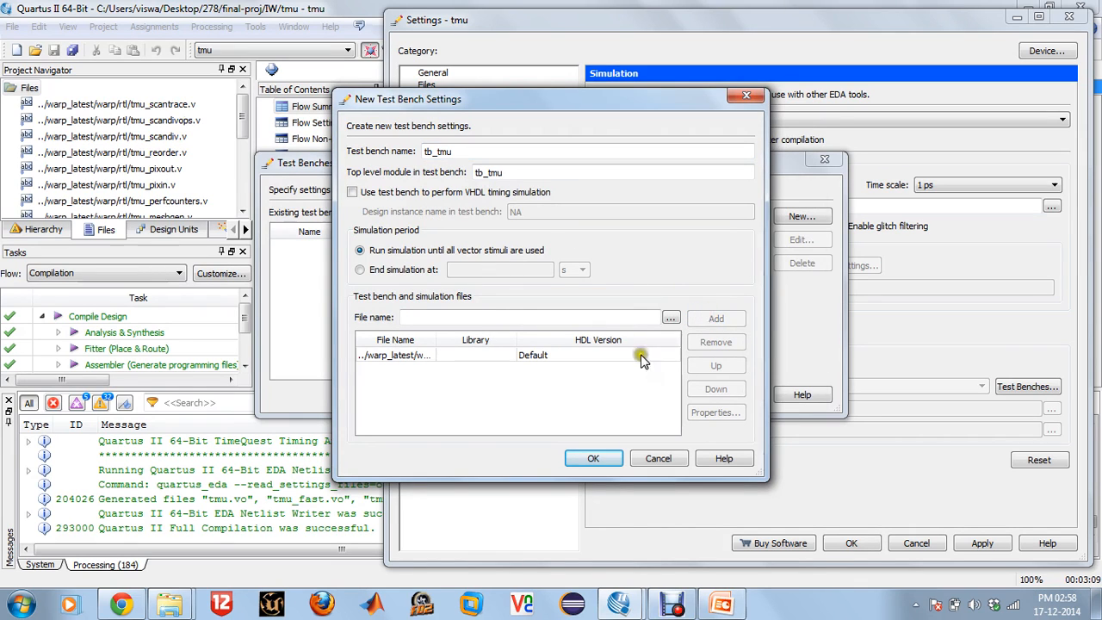
pyautogui.click(592, 458)
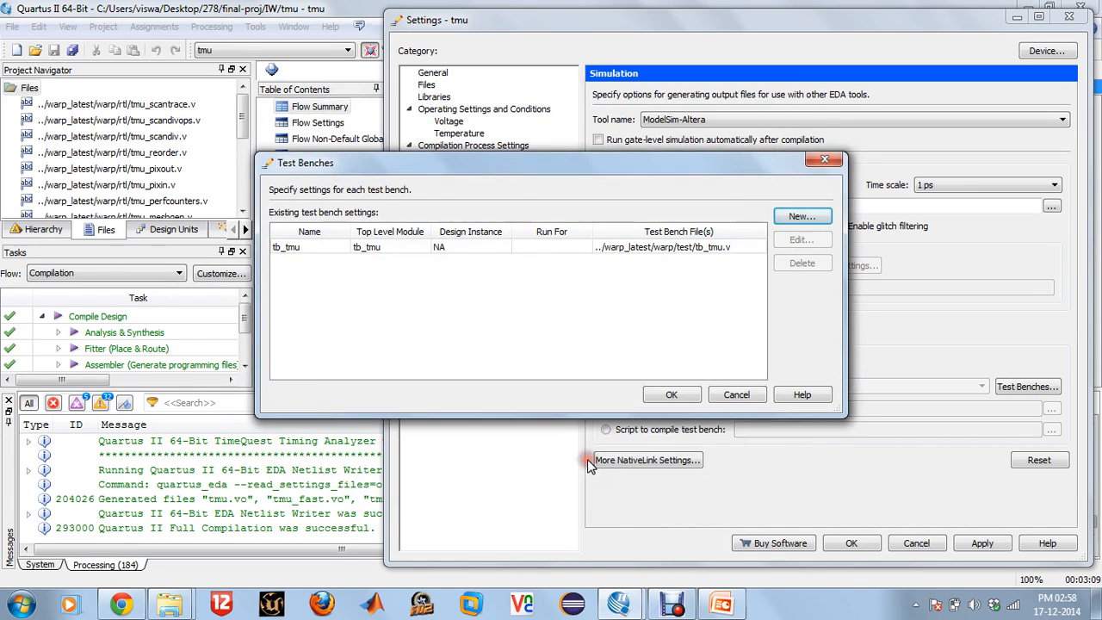
pyautogui.click(672, 395)
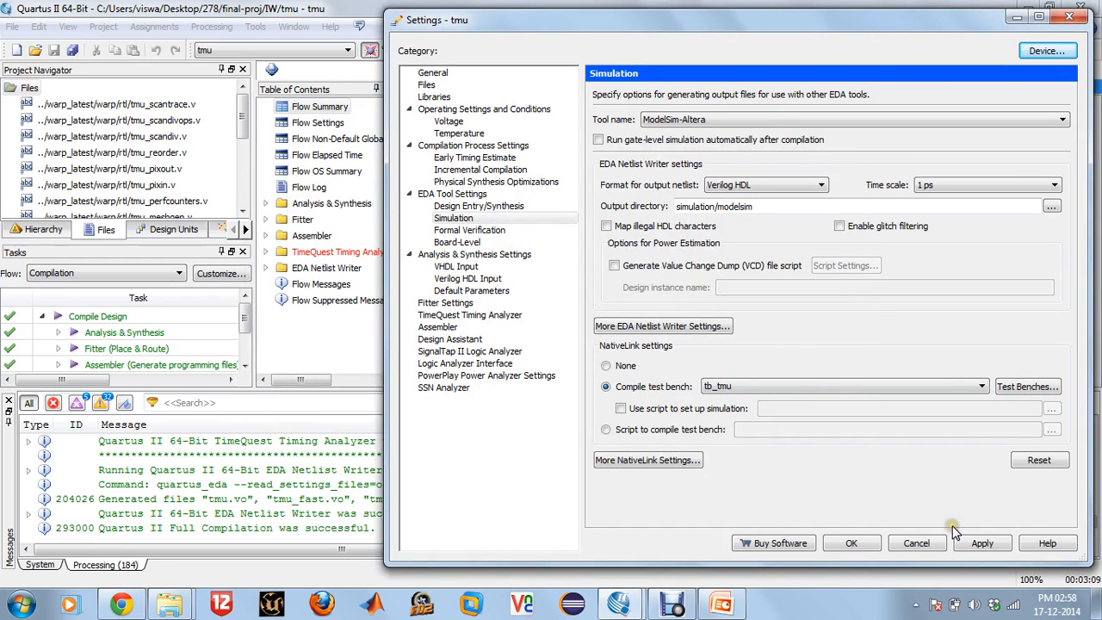
# Step: Close the settings and launch Tools > Run Simulation Tool > RTL Simulation
pyautogui.click(981, 542)
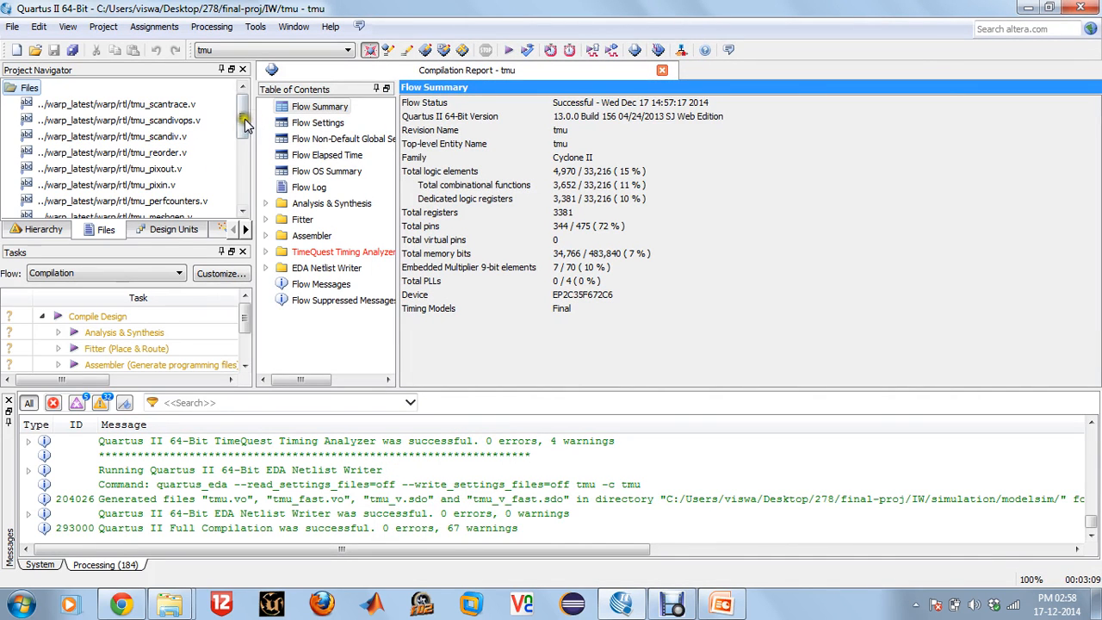
pyautogui.scroll(-3)
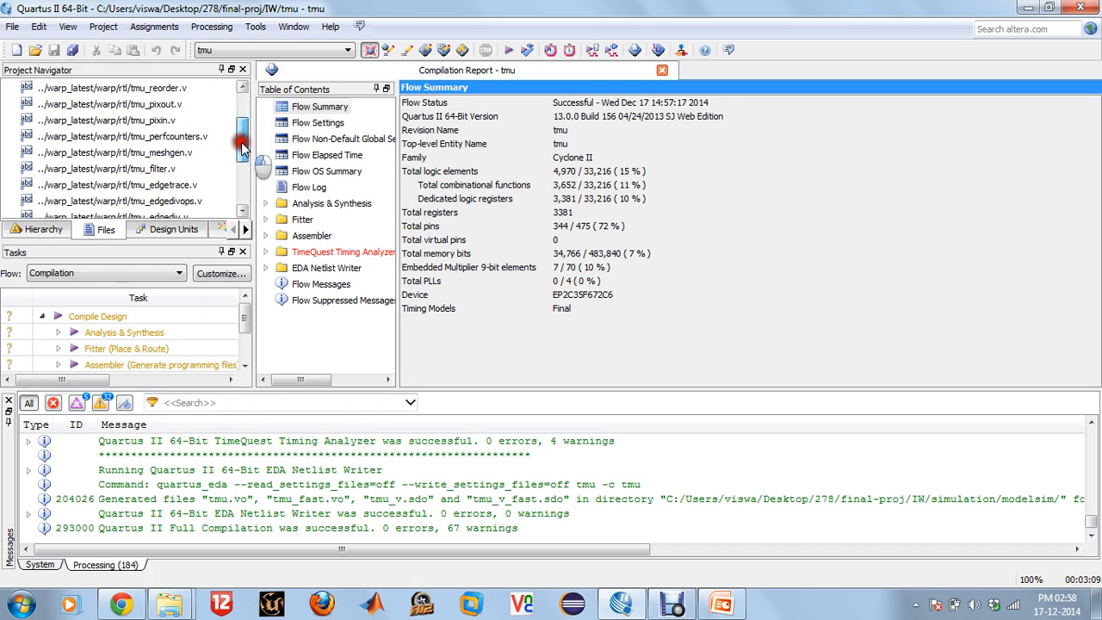
pyautogui.moveTo(241, 141); pyautogui.dragTo(241, 121)
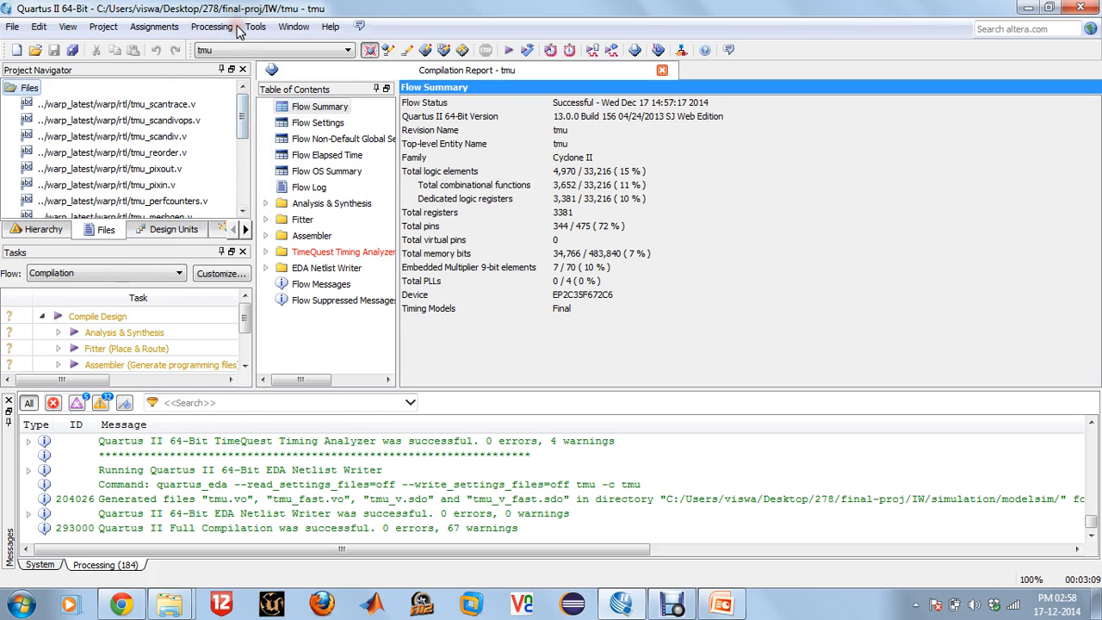
pyautogui.click(254, 27)
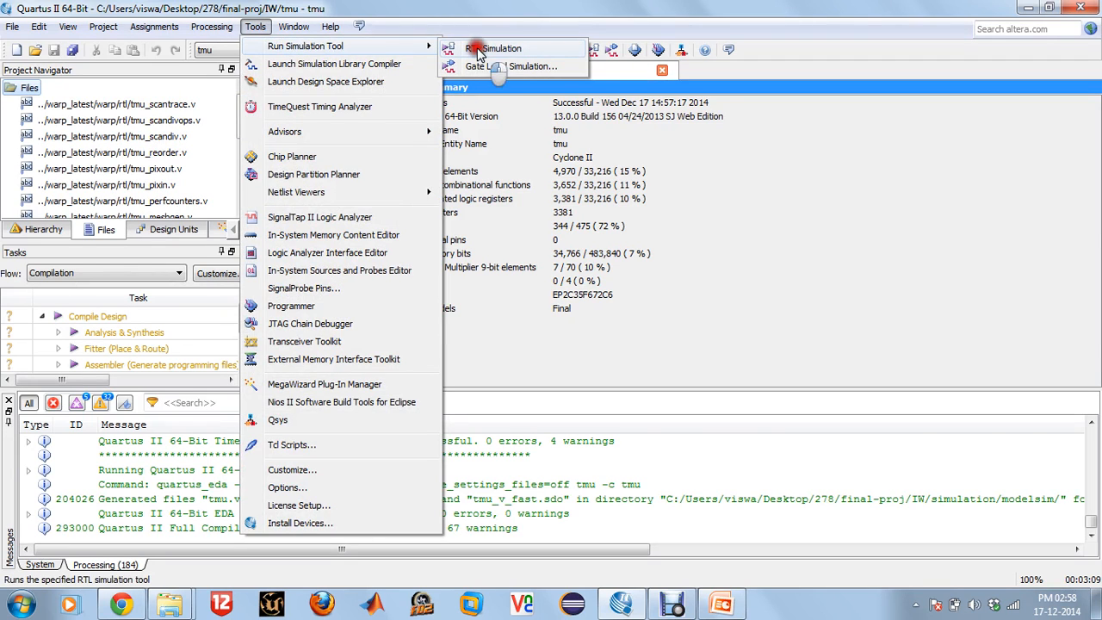
pyautogui.click(496, 48)
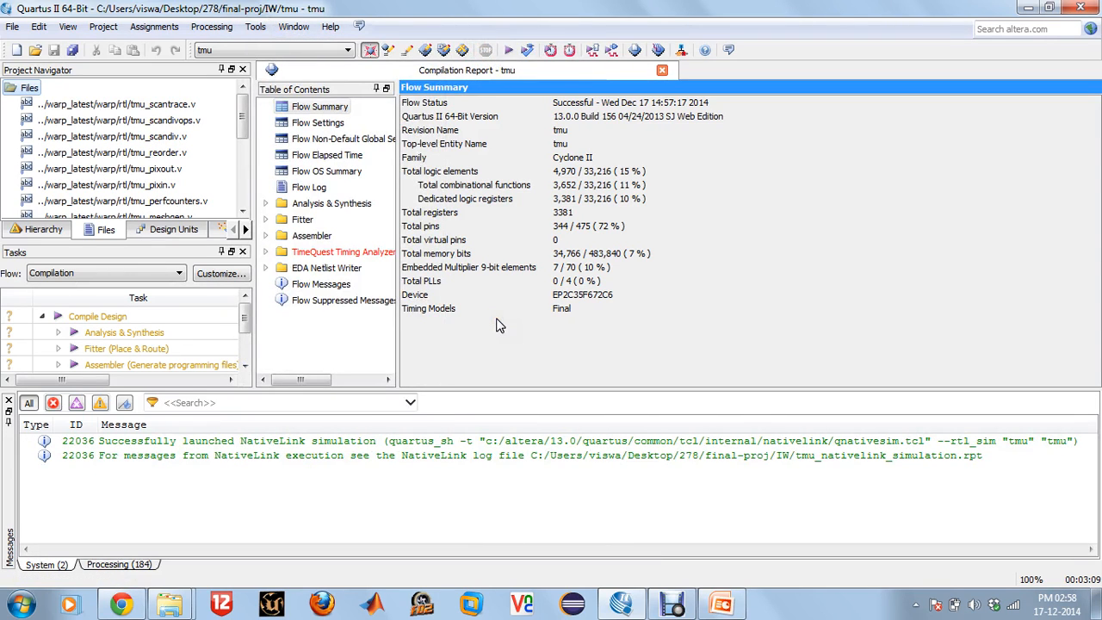
pyautogui.moveTo(592, 48)
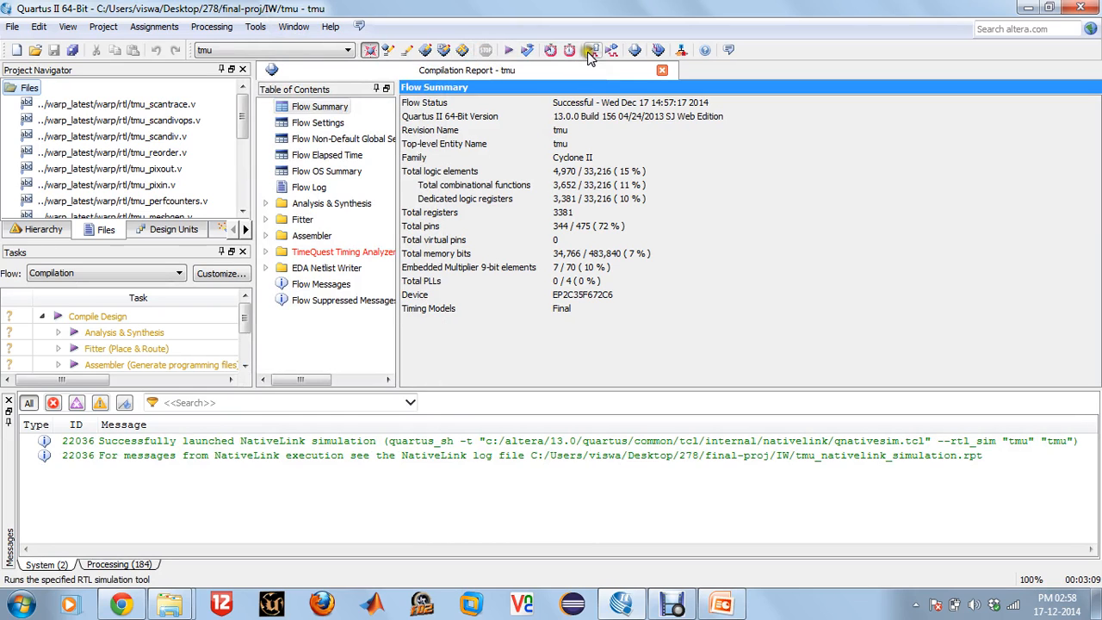
# Step: Wait as ModelSim loads tb_tmu and runs the NativeLink simulation script
pyautogui.click(592, 50)
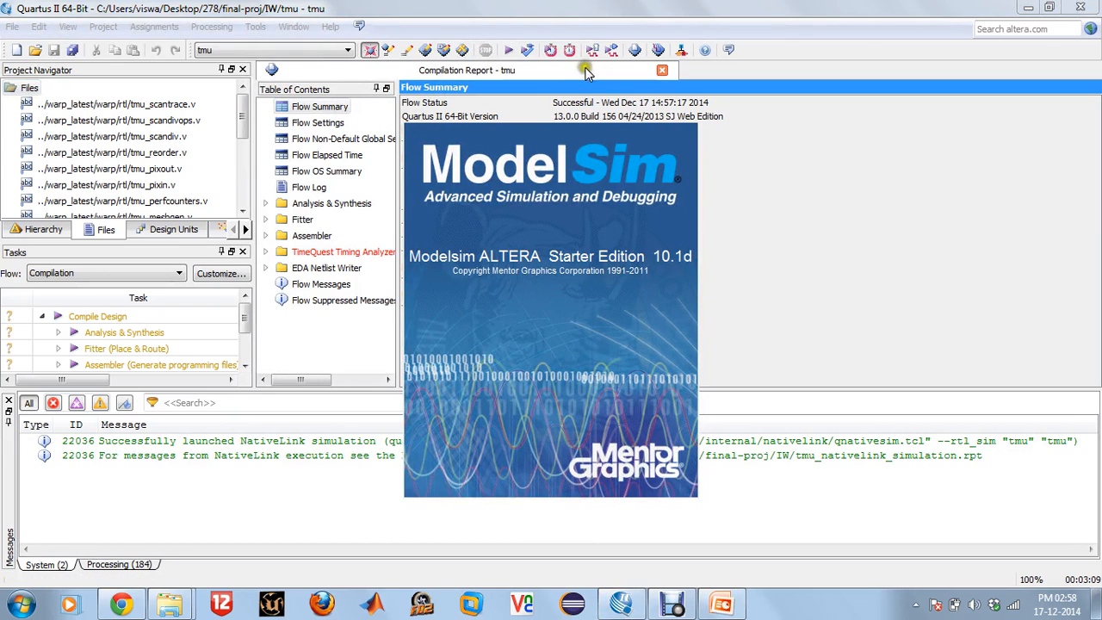
pyautogui.moveTo(616, 286)
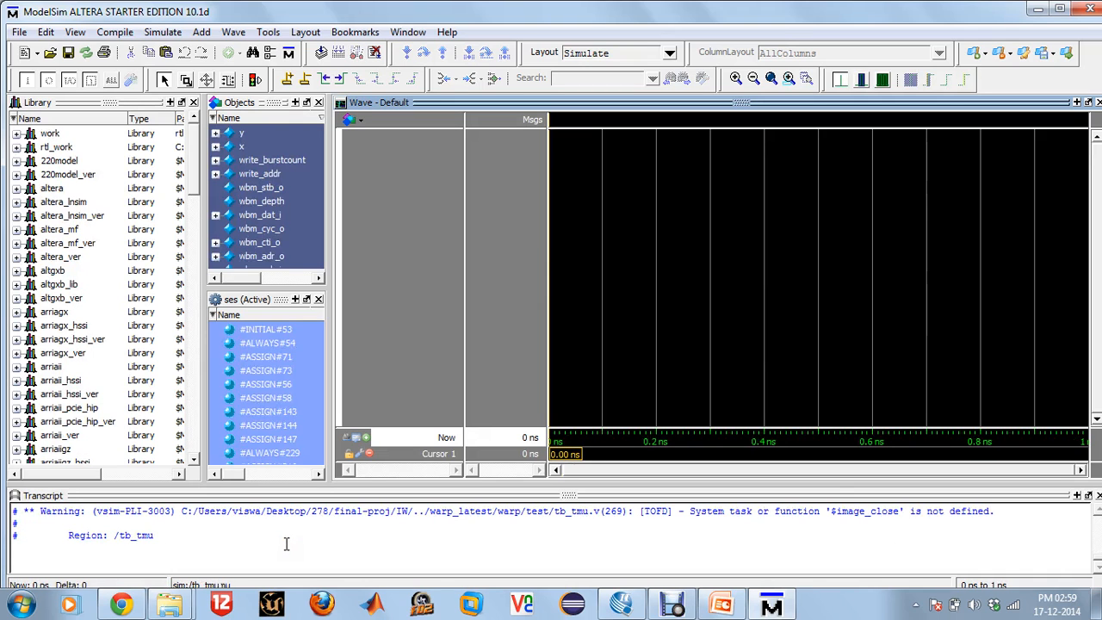
pyautogui.click(92, 471)
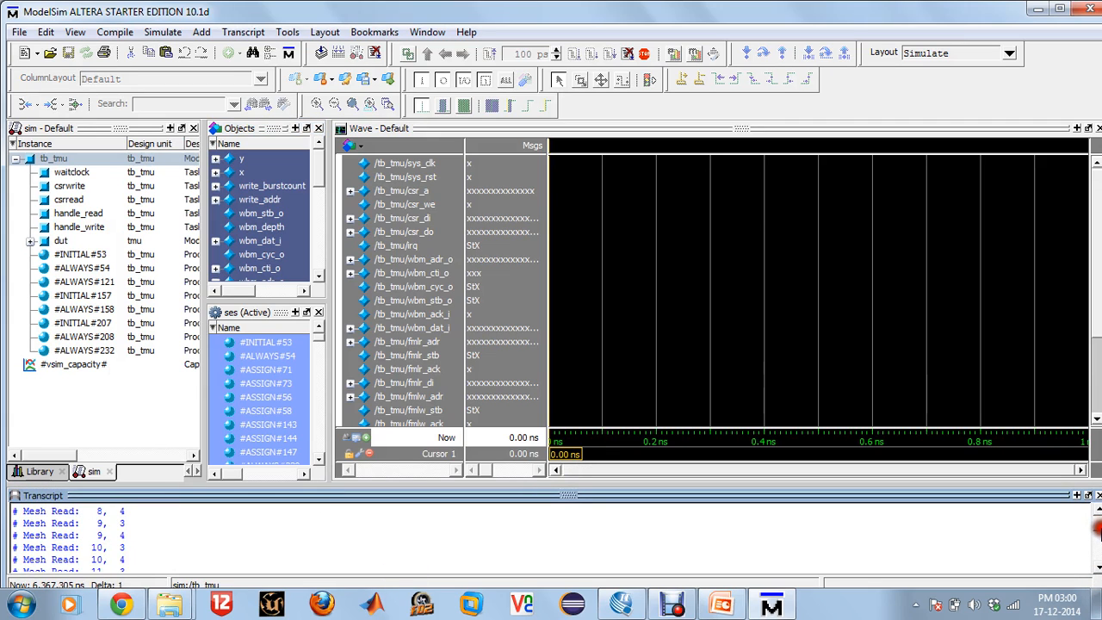
# Step: Decline the Finish Vsim prompt so the tb_tmu simulation stays open after $finish
pyautogui.click(644, 52)
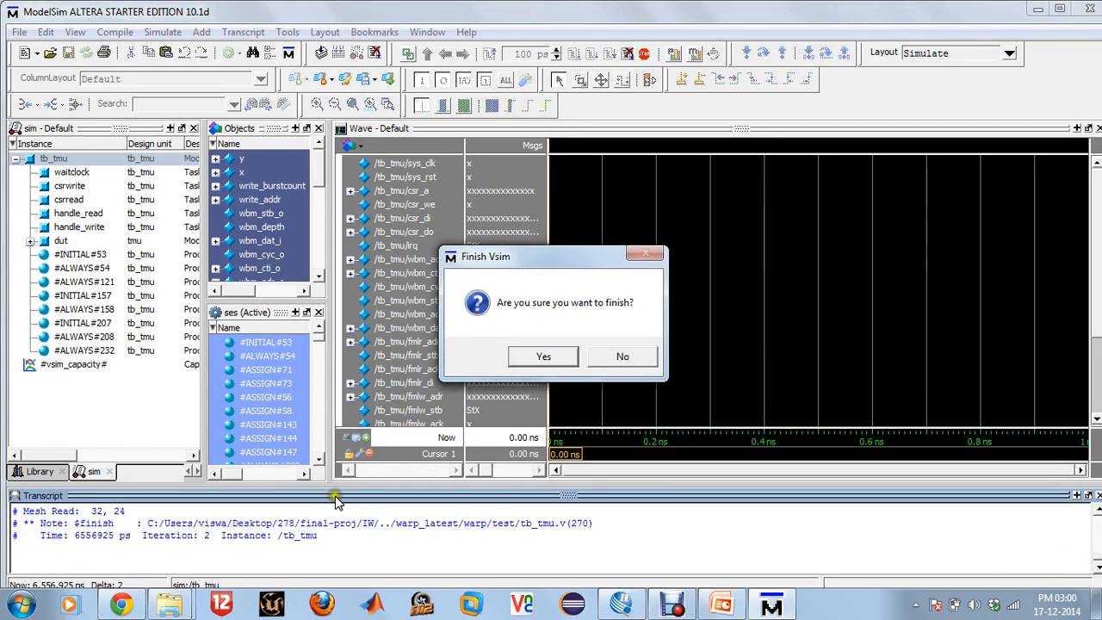
pyautogui.moveTo(623, 356)
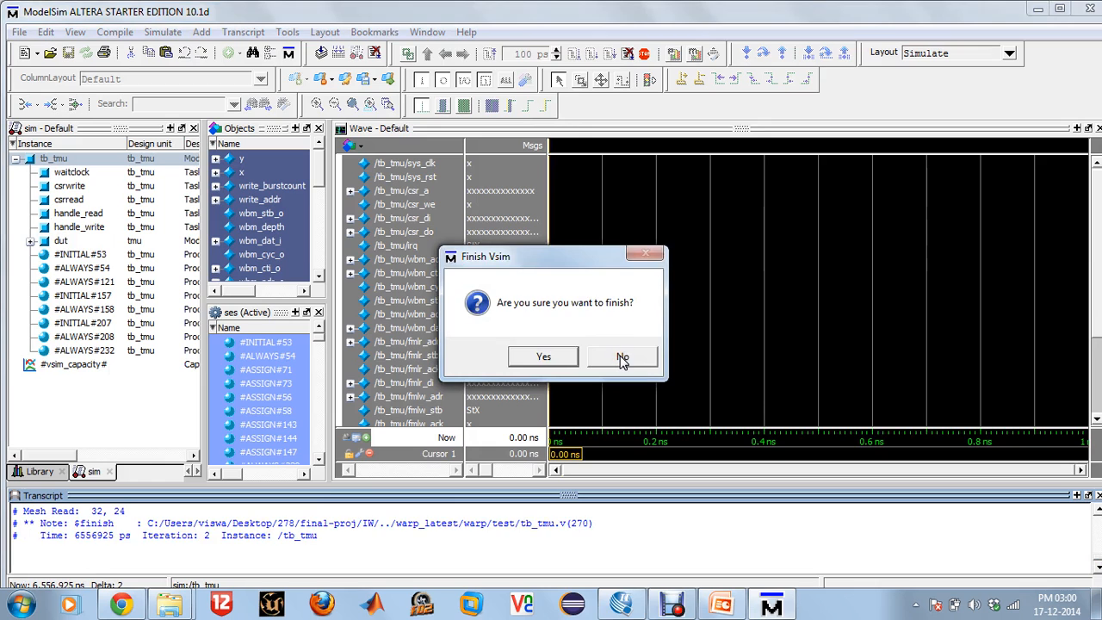
pyautogui.click(623, 356)
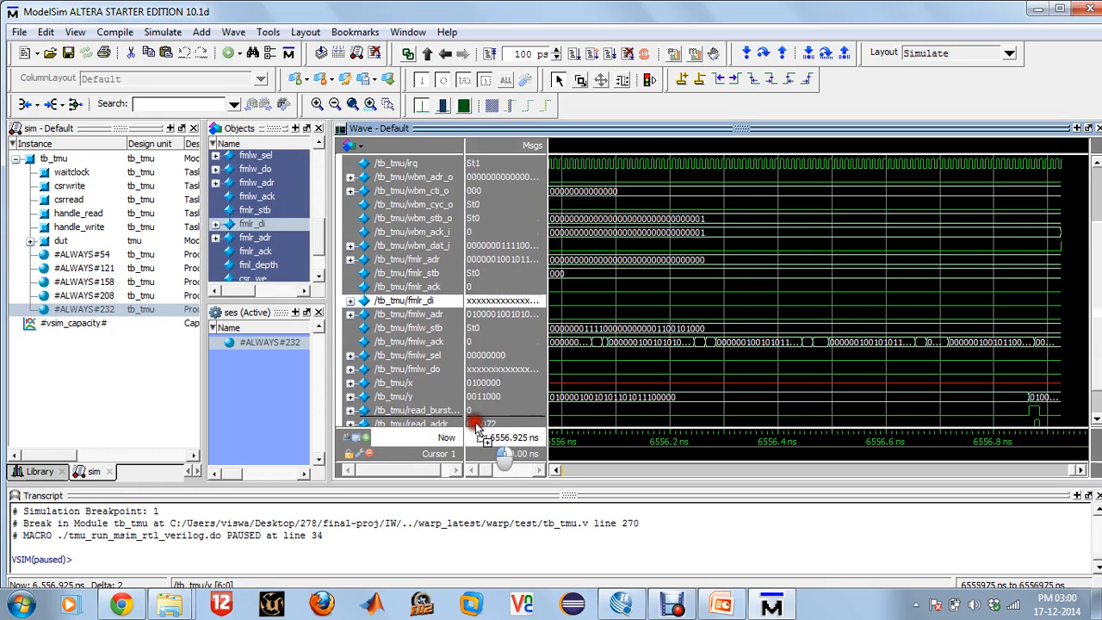
# Step: Zoom the Wave window to the full run, then in on tb_tmu transitions around 3442 ns
pyautogui.scroll(-3)
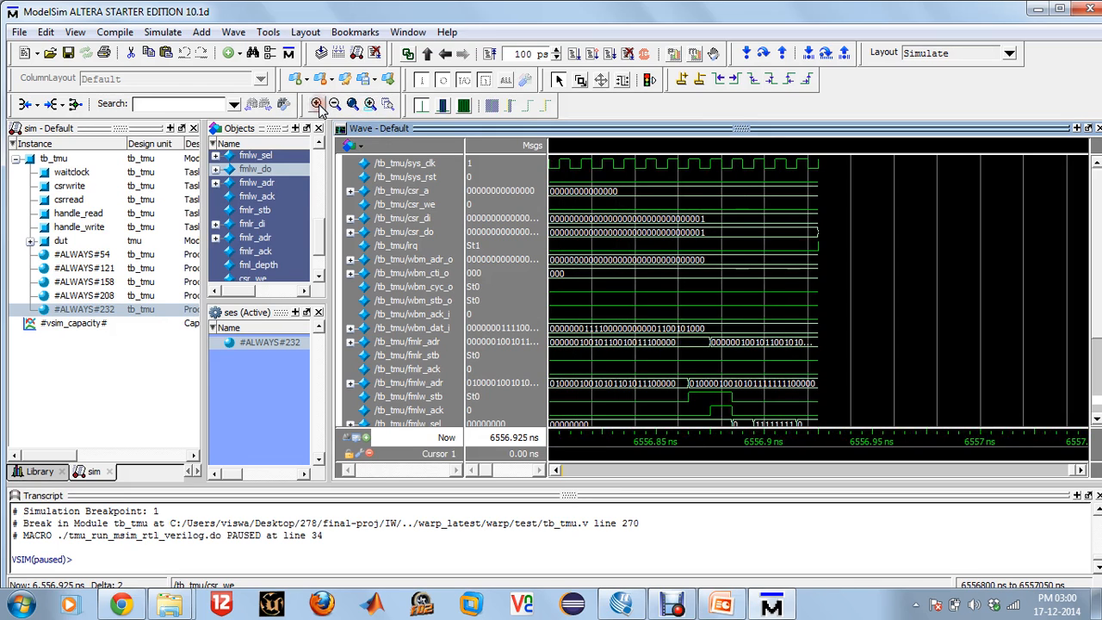
pyautogui.click(334, 105)
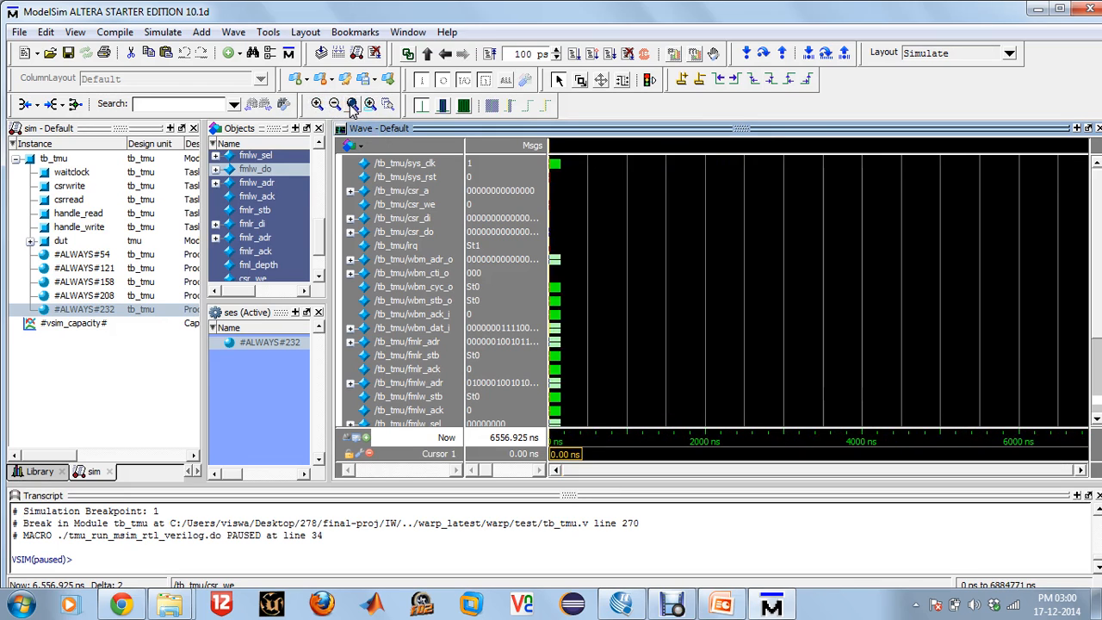
pyautogui.click(351, 105)
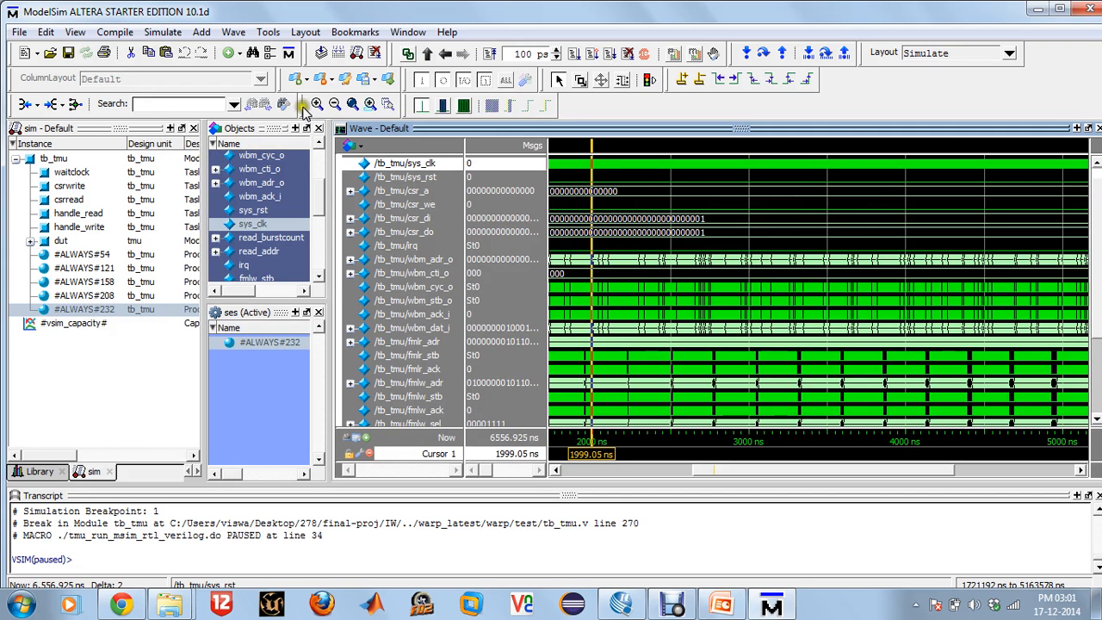
pyautogui.click(317, 104)
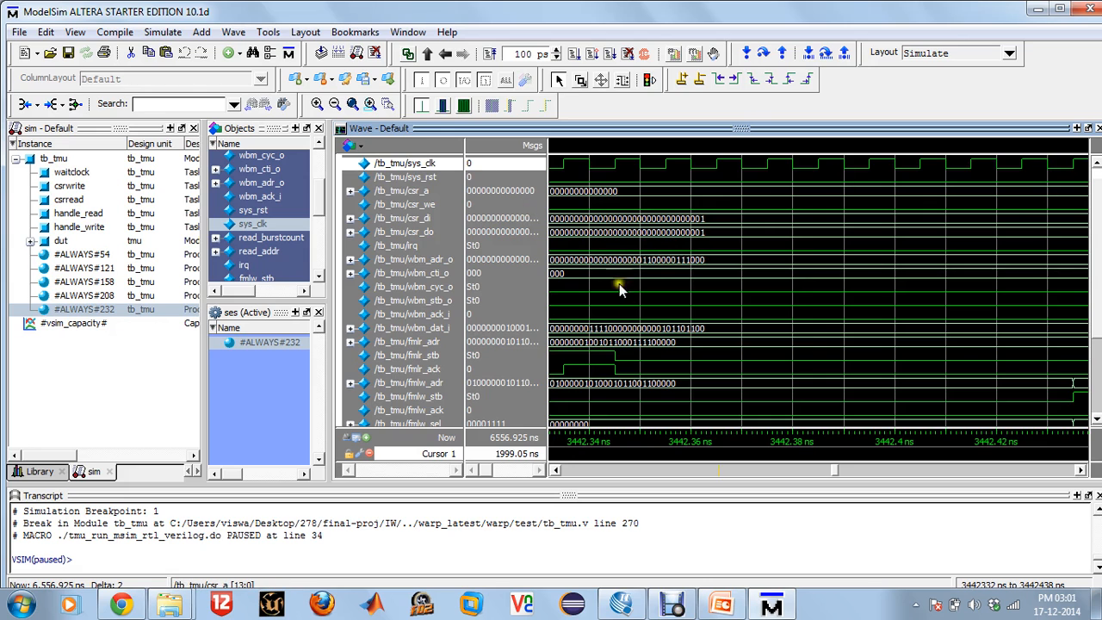
pyautogui.moveTo(754, 296)
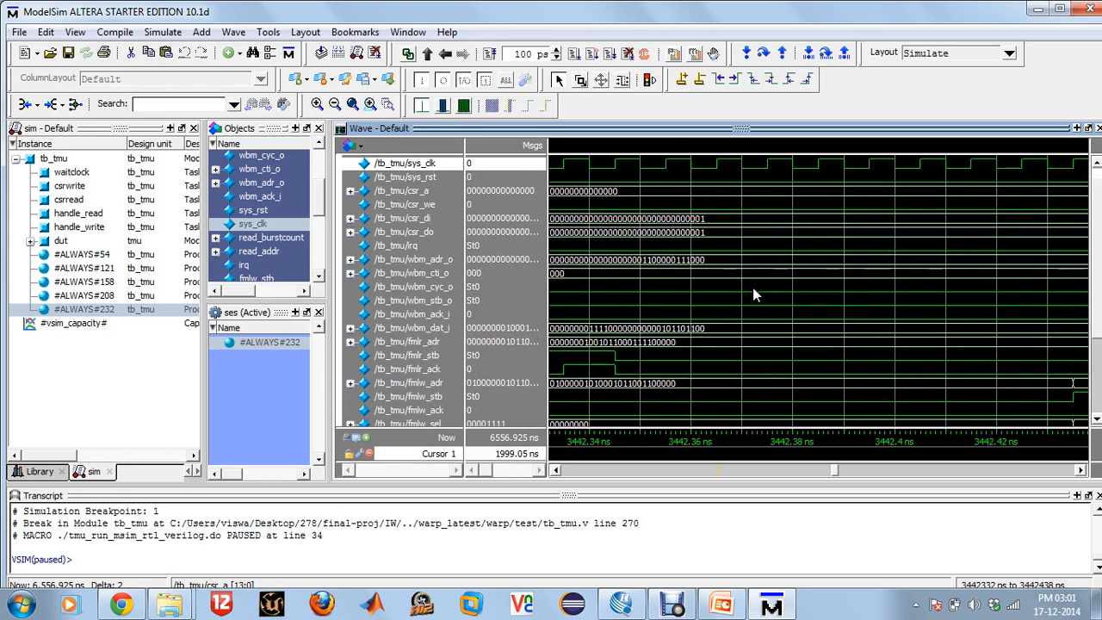
pyautogui.scroll(-3)
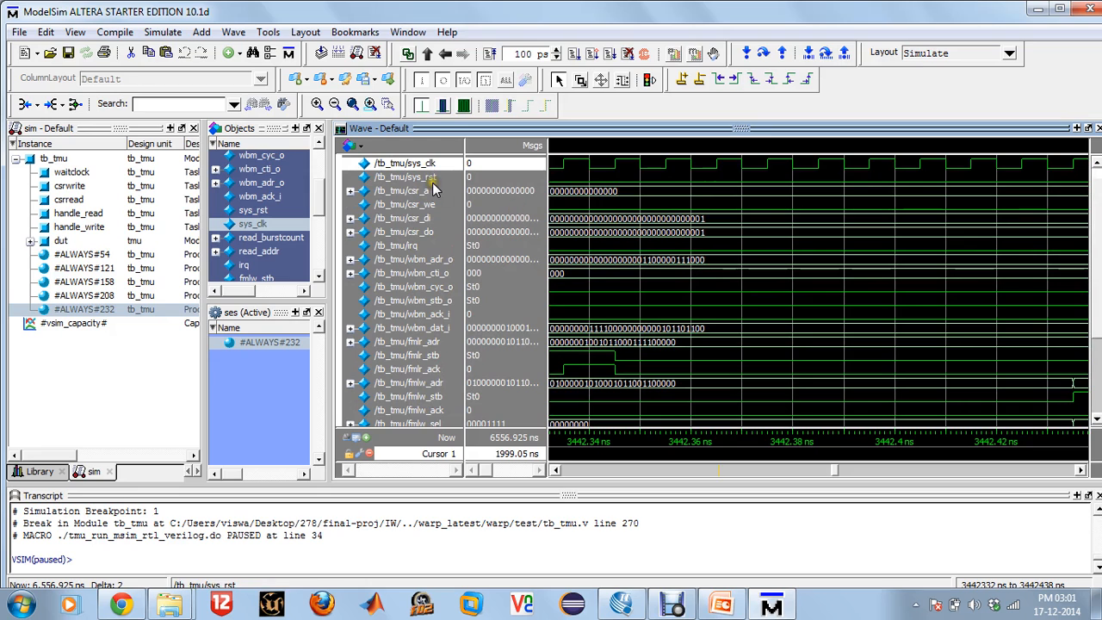
# Step: Bring the Debut Video Capture recorder window up over the ModelSim waveforms
pyautogui.click(671, 603)
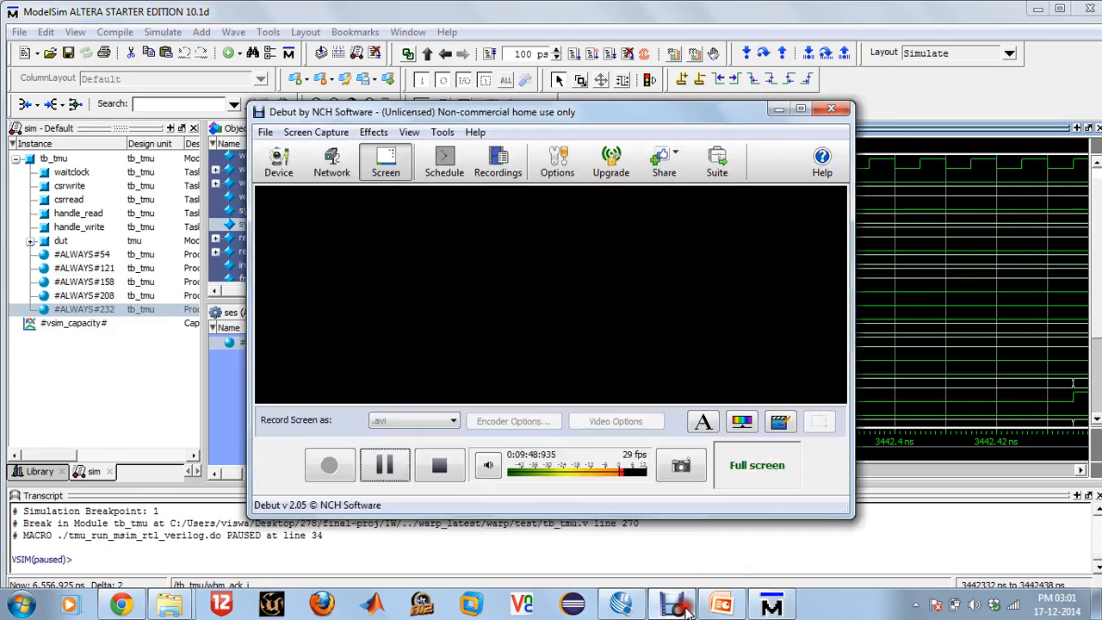